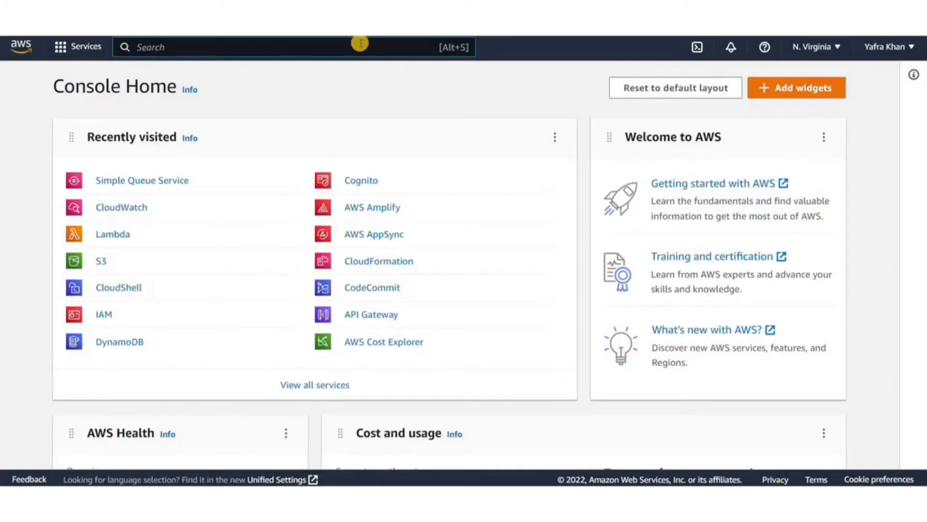
# Find Simple Notification Service via the 'sns' search and show its Topics list
pyautogui.write('sns')
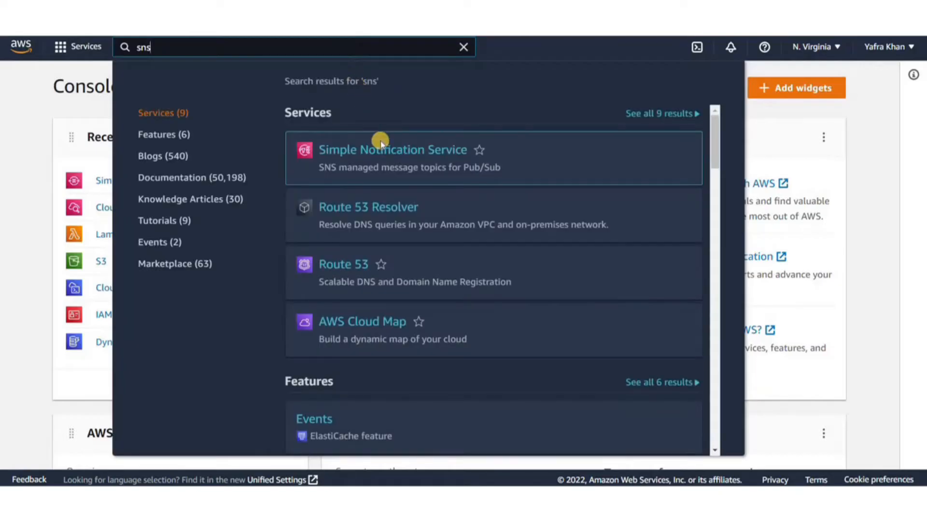
pyautogui.click(392, 148)
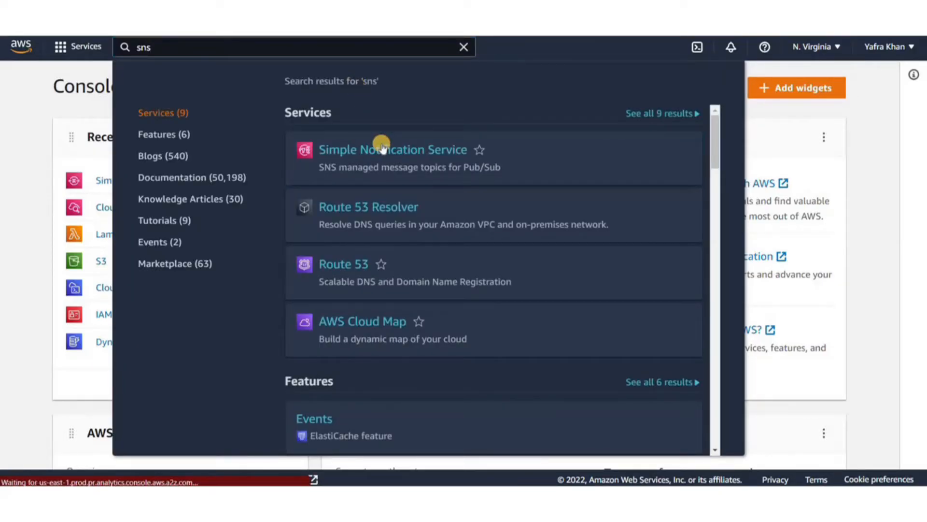
pyautogui.click(392, 149)
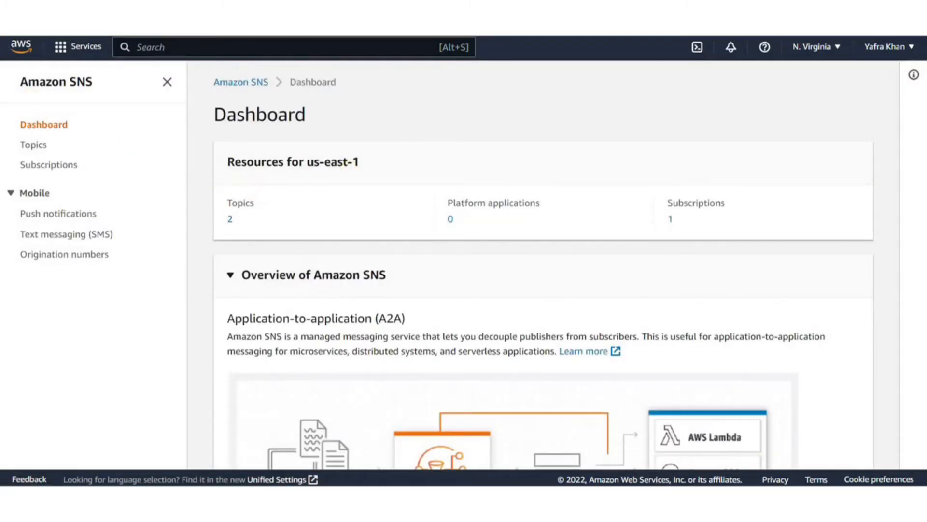
pyautogui.moveTo(34, 144)
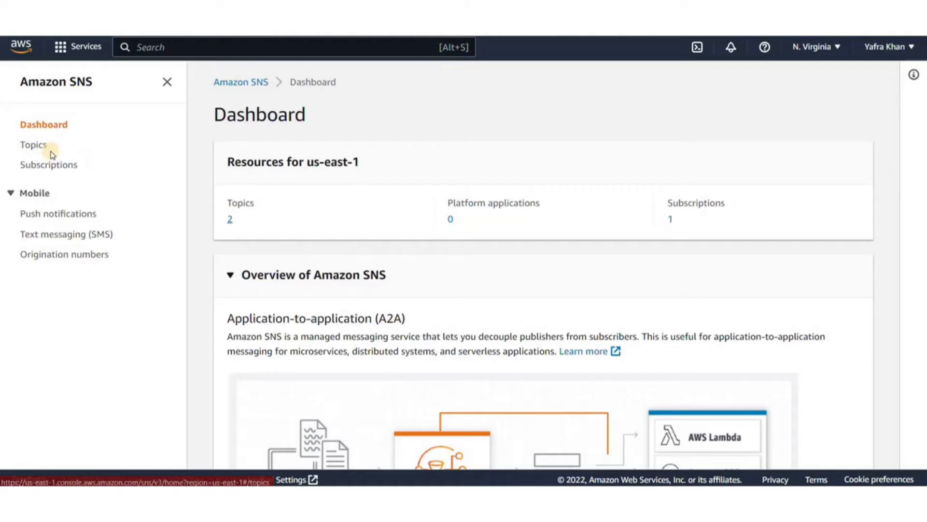
pyautogui.click(33, 144)
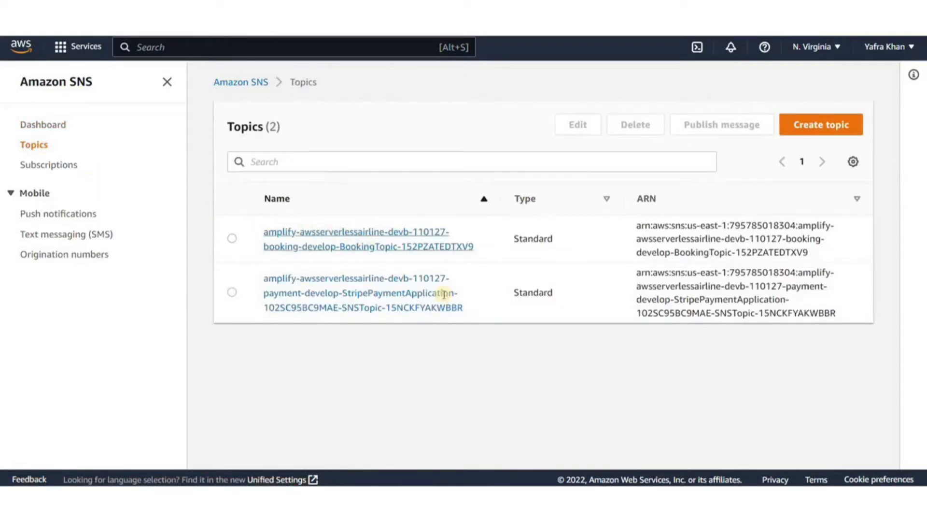
# Begin a new topic and choose Standard as its type rather than FIFO
pyautogui.click(820, 125)
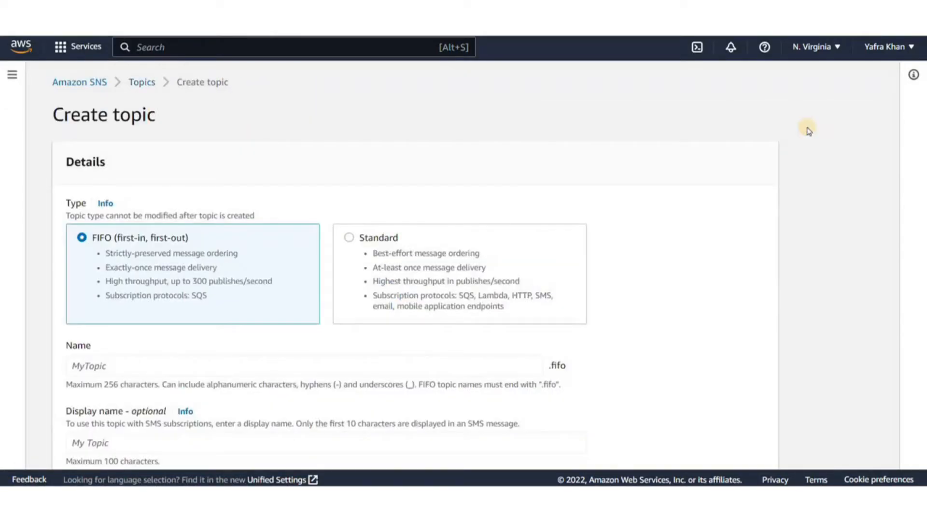
pyautogui.moveTo(194, 188)
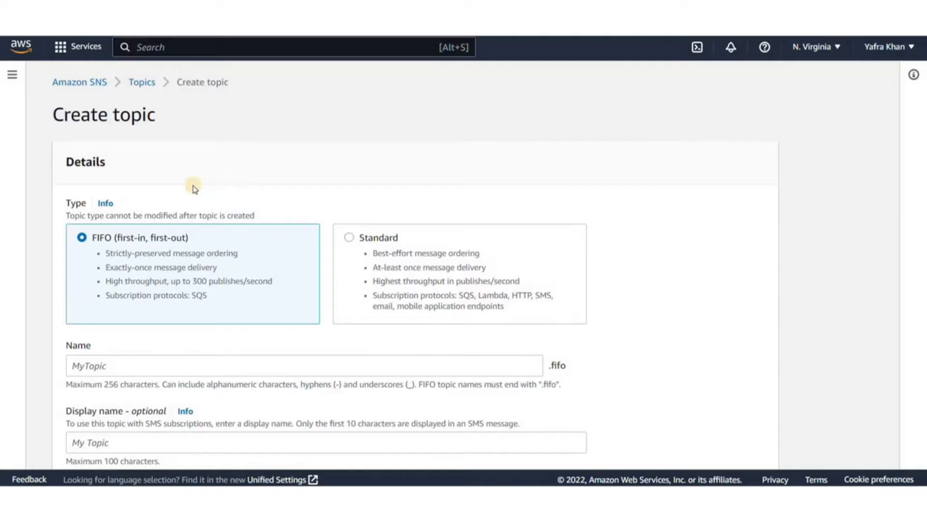
pyautogui.scroll(-3)
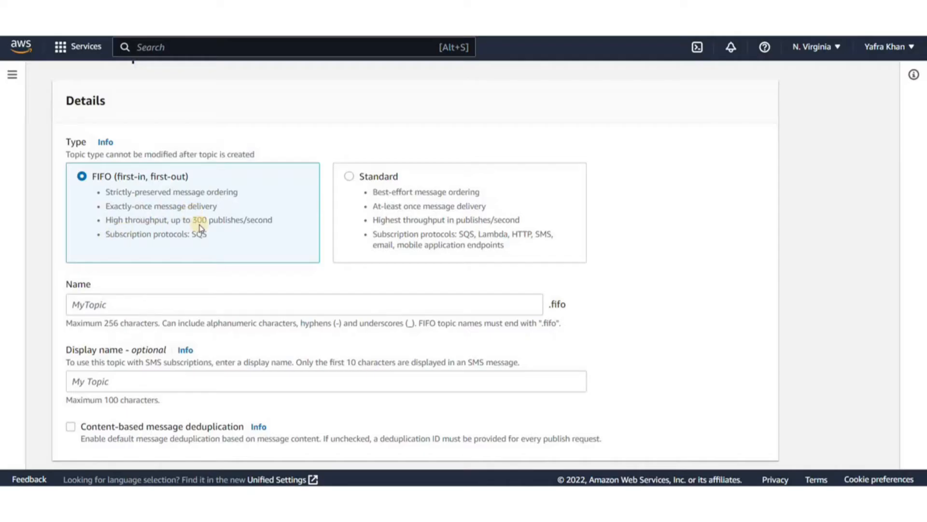
pyautogui.moveTo(328, 245)
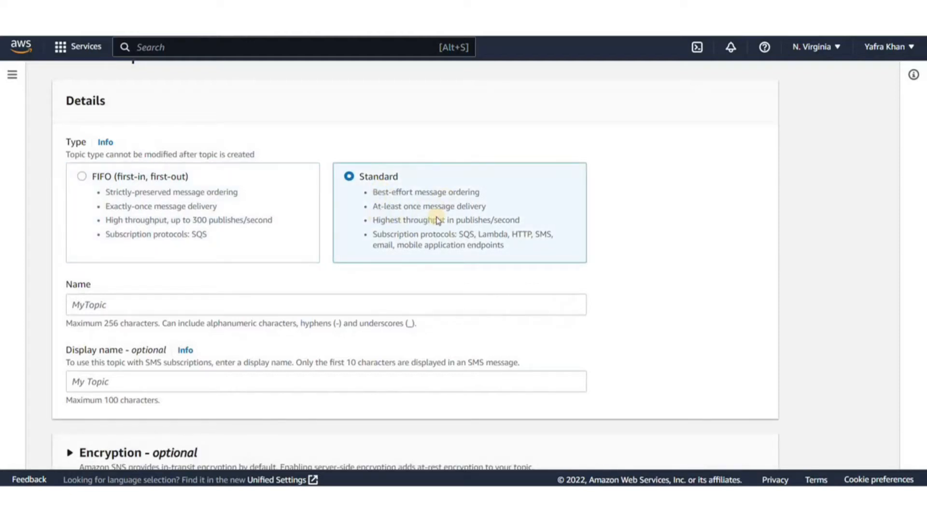
pyautogui.moveTo(480, 244)
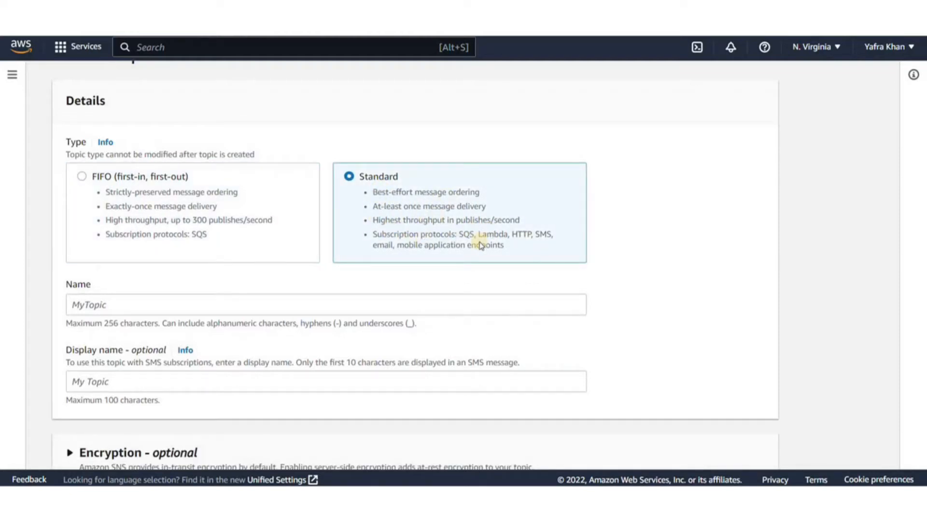
pyautogui.moveTo(384, 261)
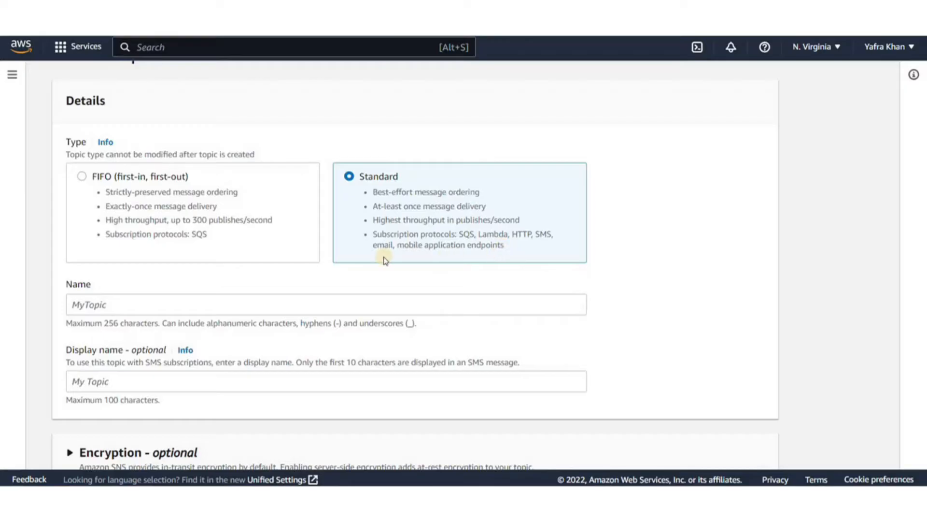
pyautogui.scroll(-3)
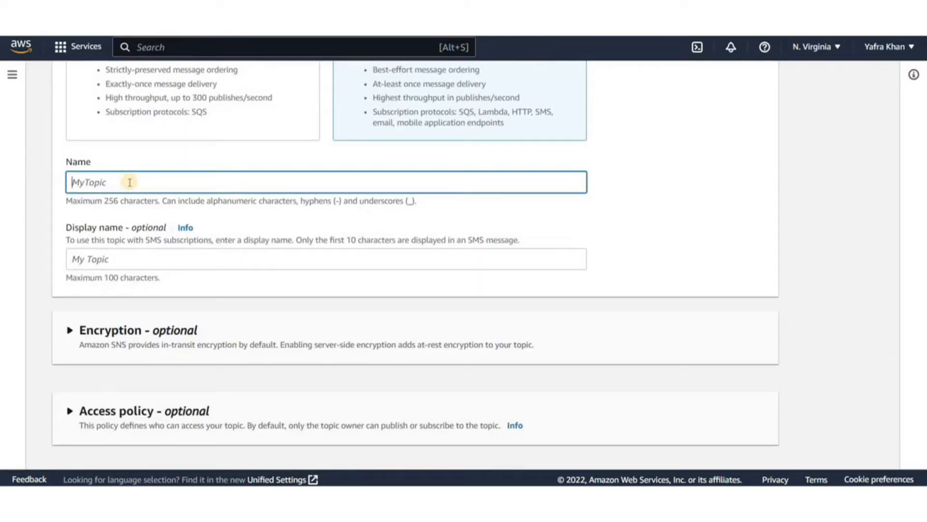
# Name the topic SC-SNS-Demo with display name demo
pyautogui.write('SC-SNS-Demo')
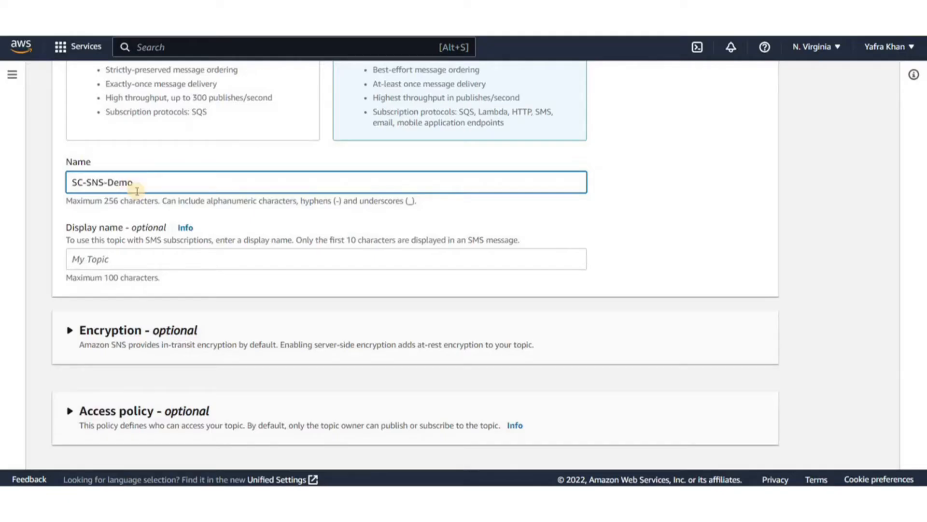
pyautogui.write('sk')
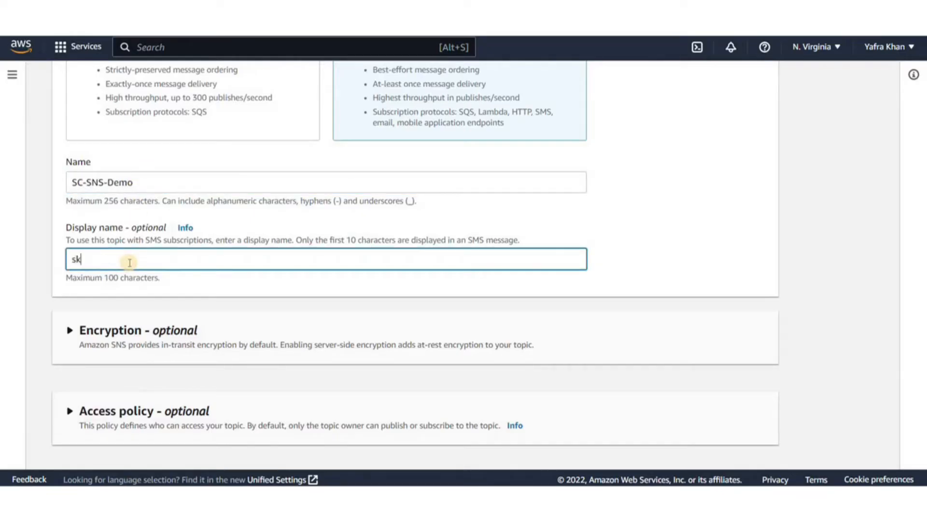
pyautogui.write('demo')
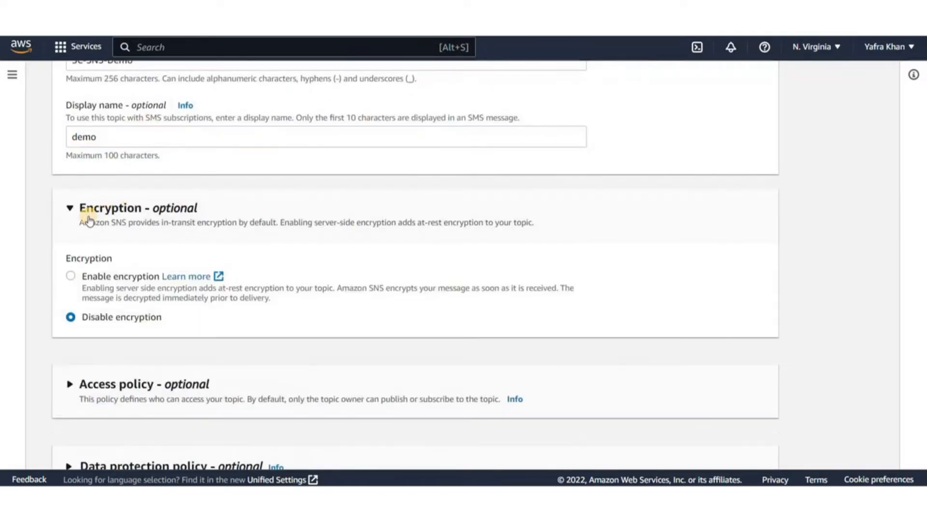
pyautogui.scroll(-3)
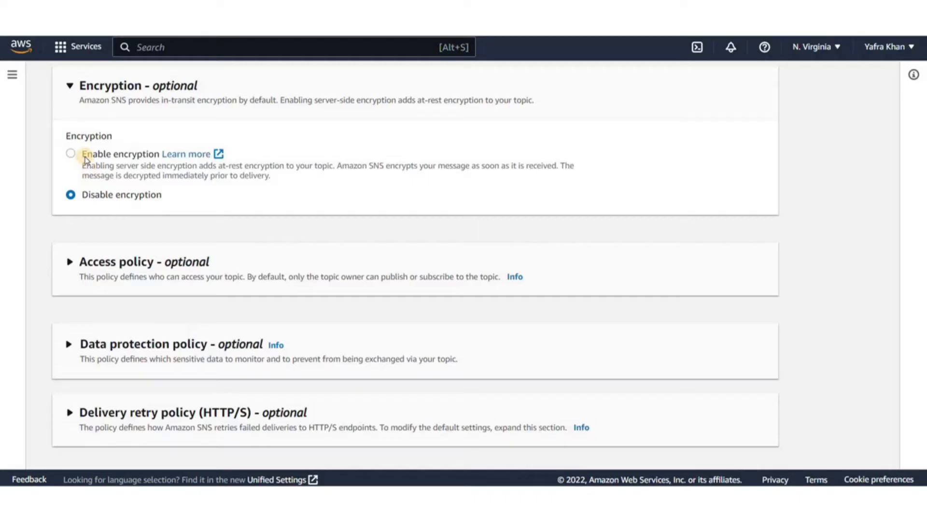
# Try enabling server-side encryption, then leave it disabled
pyautogui.click(71, 154)
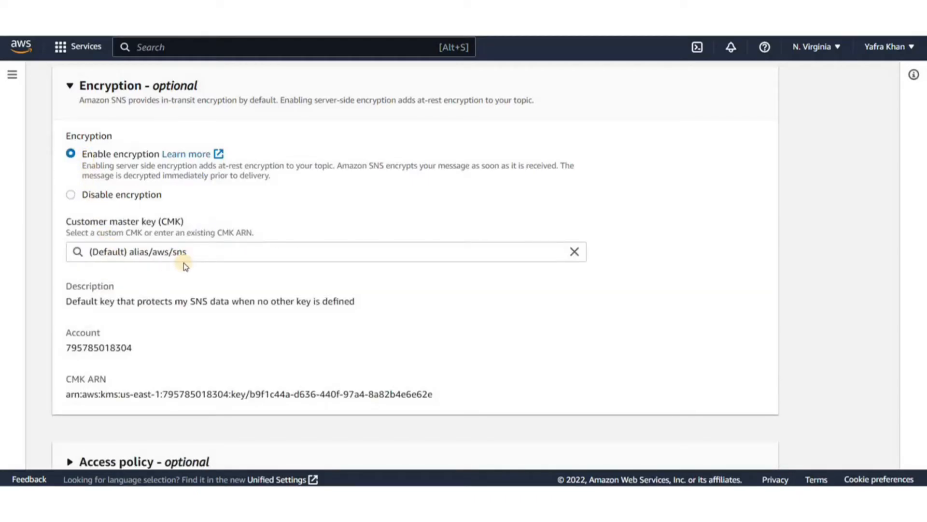
pyautogui.moveTo(237, 300); pyautogui.dragTo(312, 300)
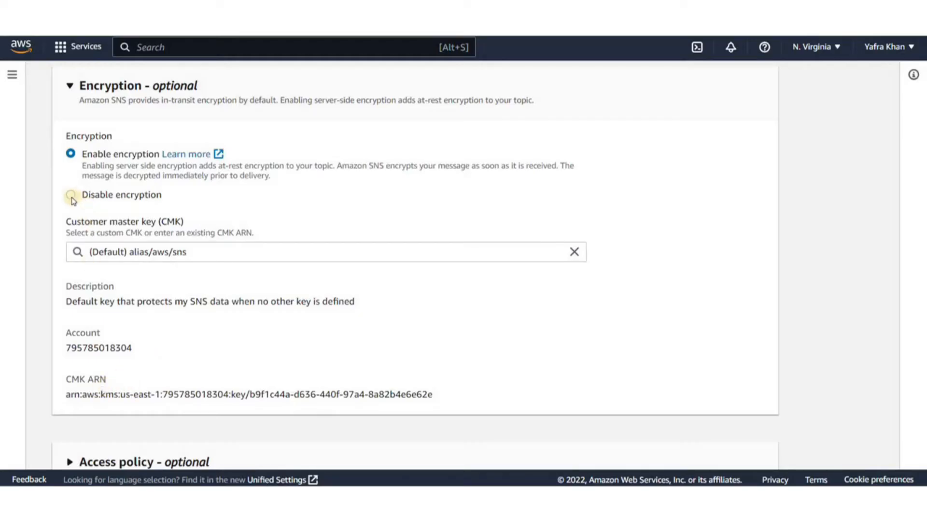
pyautogui.click(70, 195)
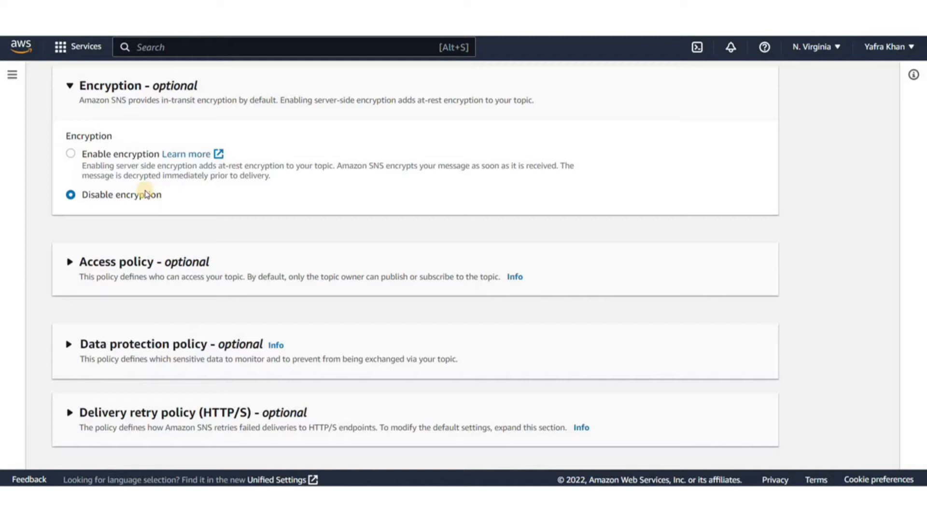
pyautogui.scroll(-3)
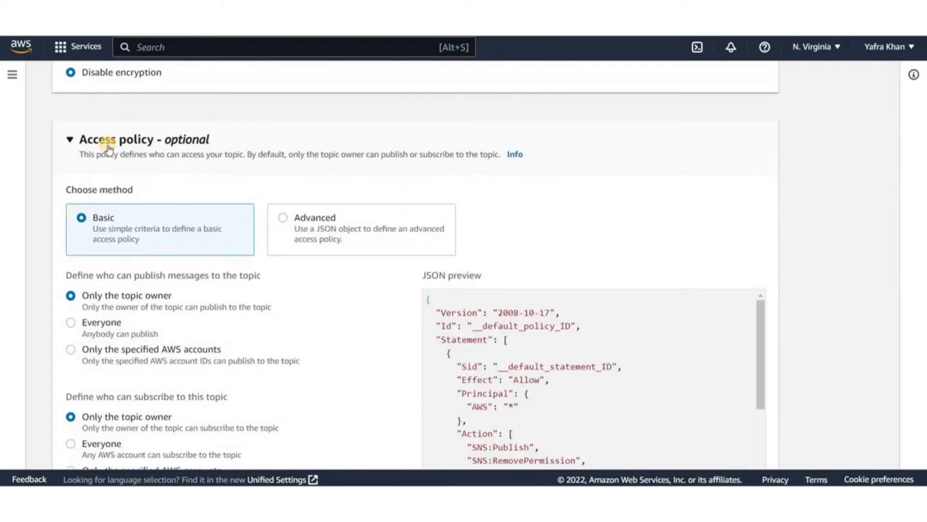
# Restrict publishing to specified AWS accounts and reveal the default HTTP/S delivery retry policy
pyautogui.scroll(-3)
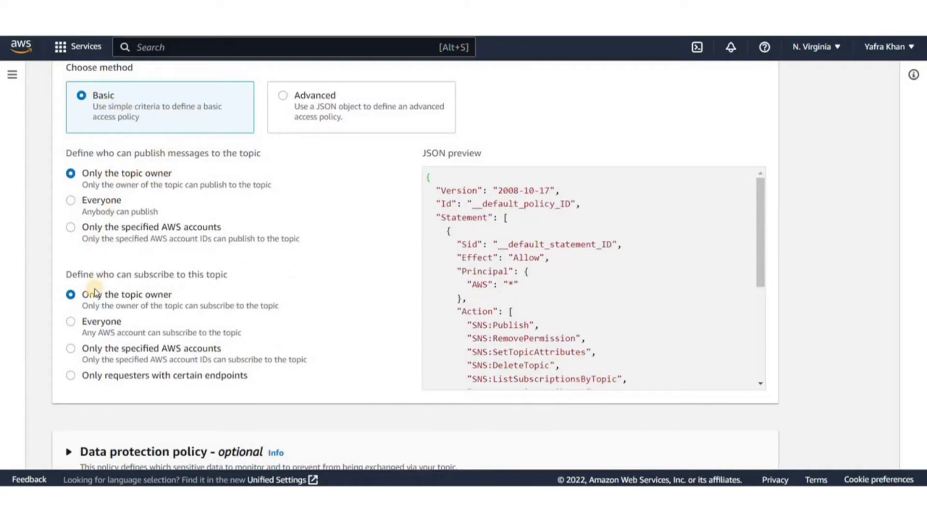
pyautogui.moveTo(106, 273)
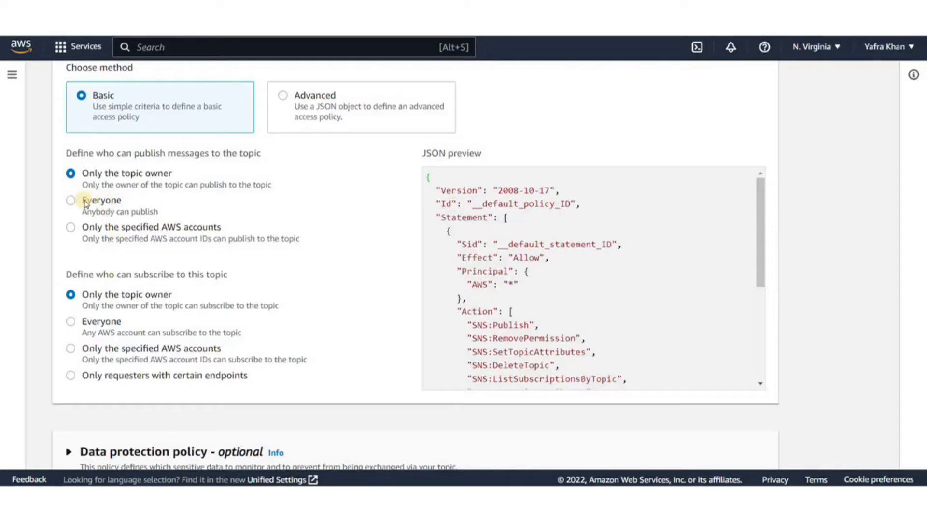
pyautogui.click(71, 199)
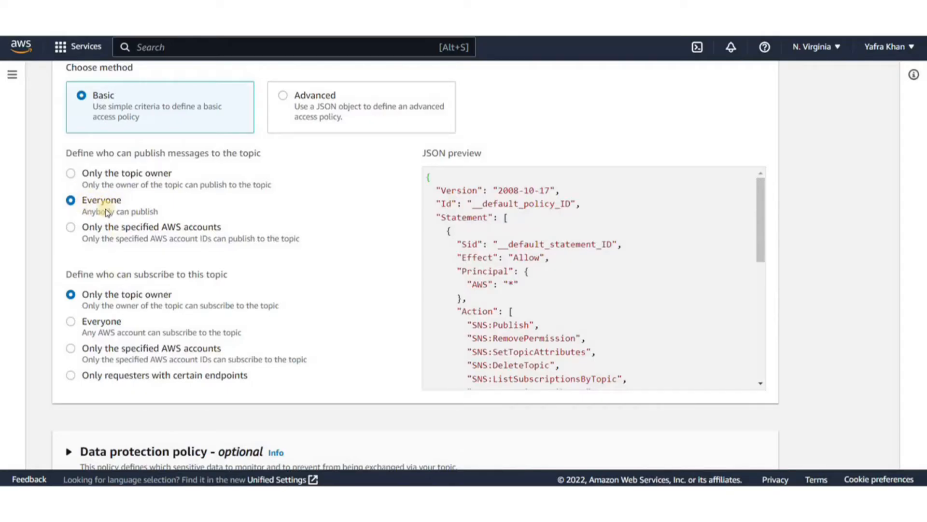
pyautogui.click(71, 226)
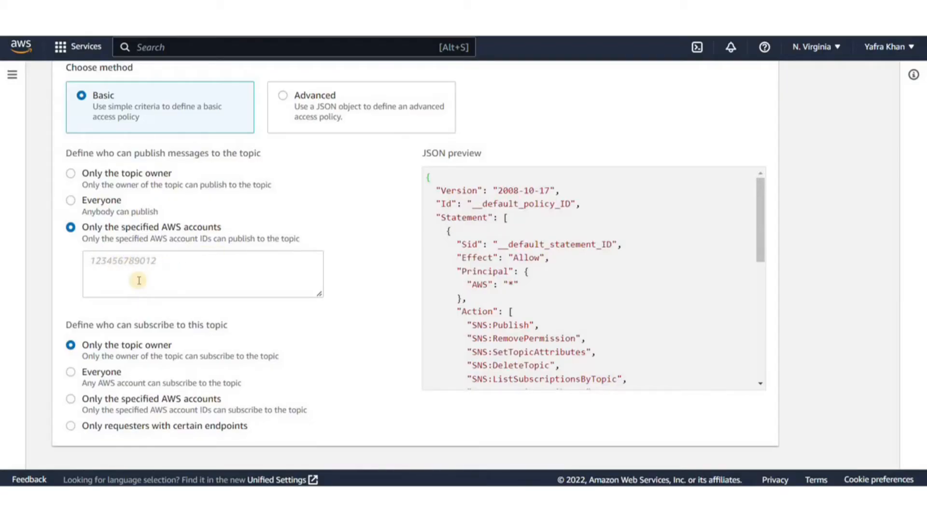
pyautogui.scroll(-3)
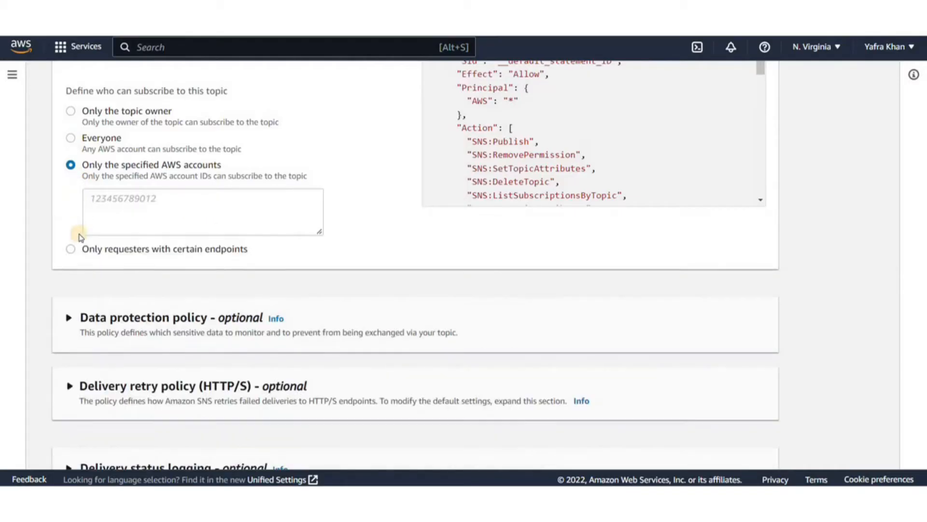
pyautogui.click(160, 385)
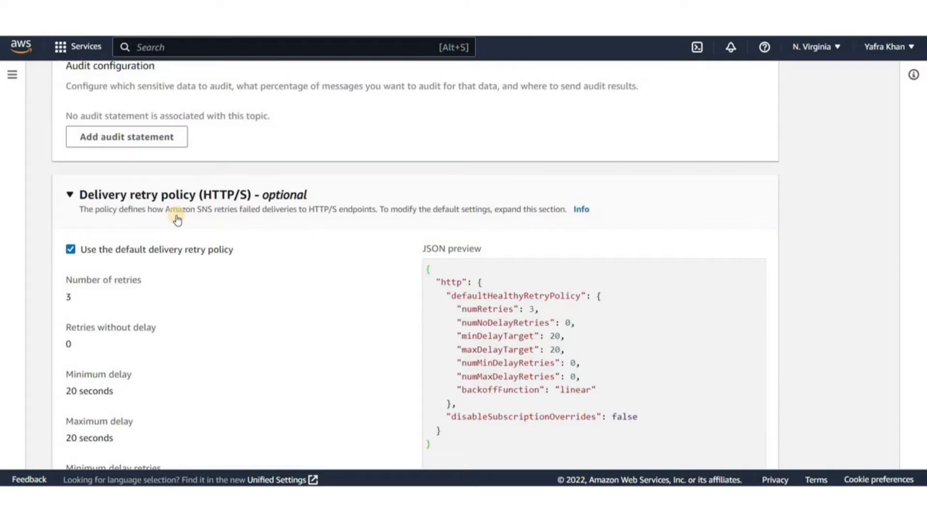
pyautogui.scroll(-3)
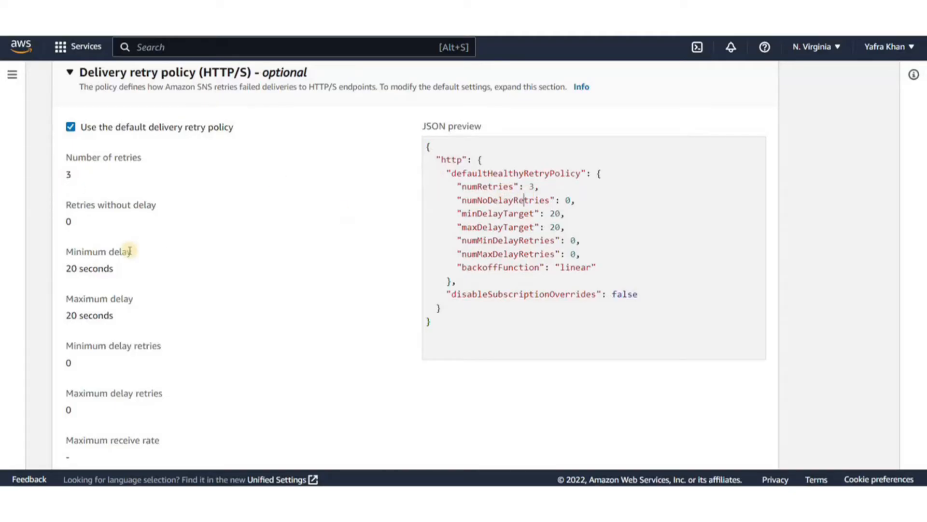
pyautogui.click(70, 126)
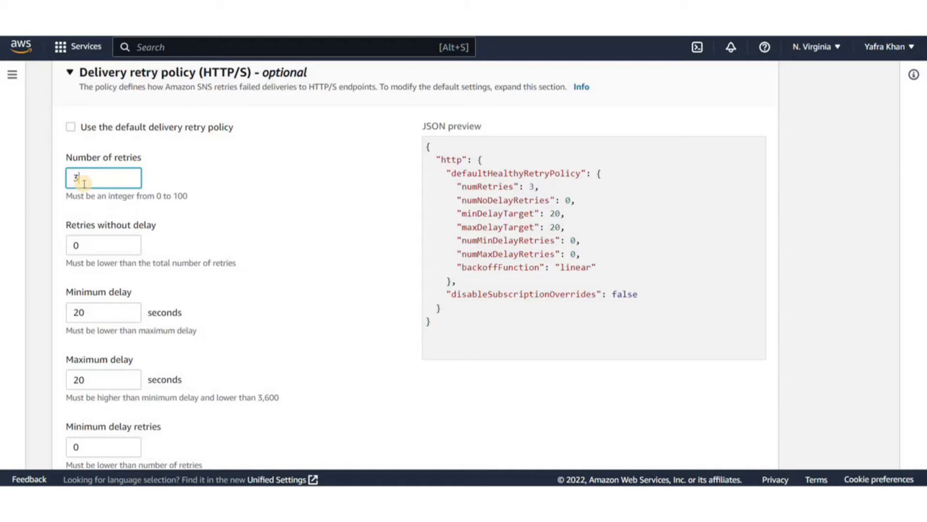
pyautogui.write('5')
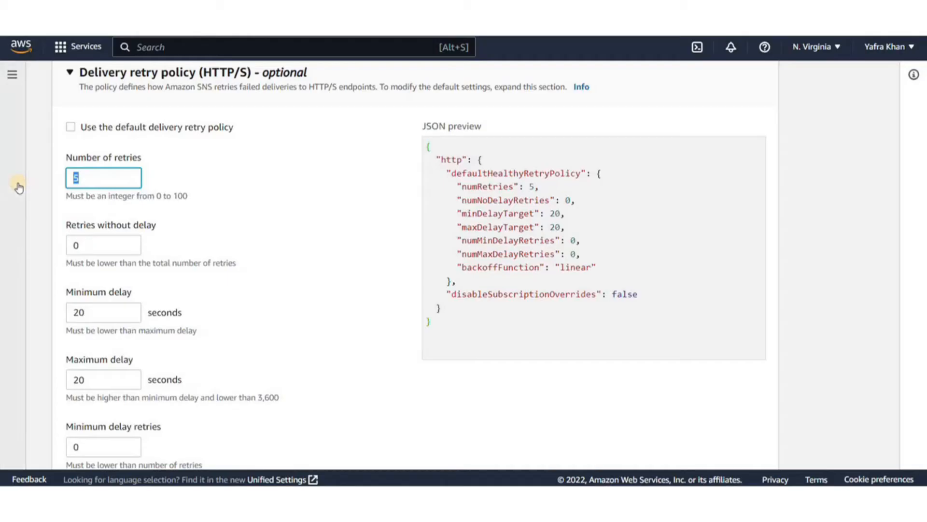
pyautogui.press('Backspace')
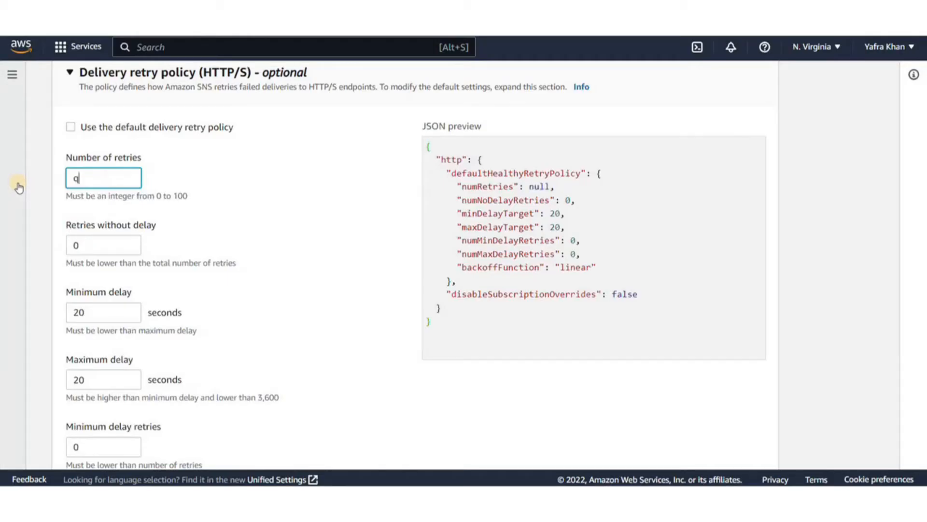
pyautogui.press('Backspace')
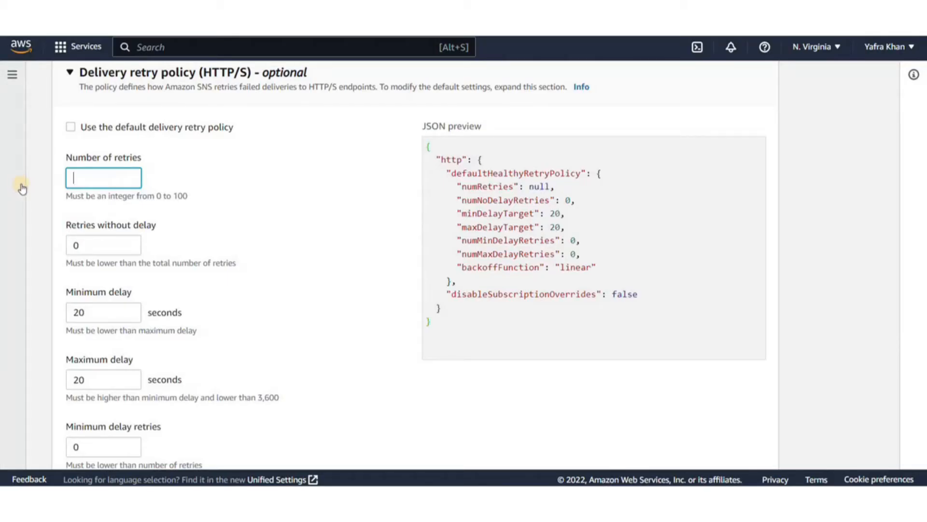
pyautogui.write('10')
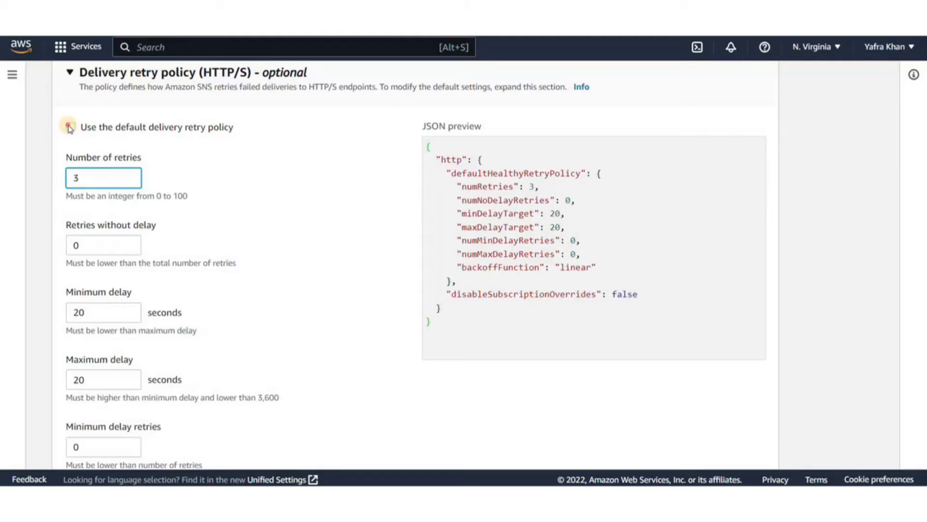
pyautogui.click(70, 126)
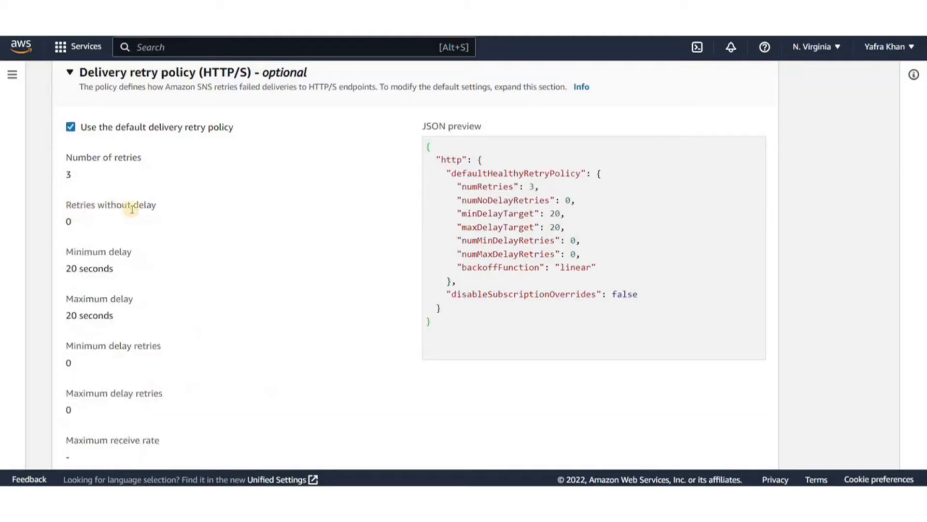
pyautogui.scroll(-3)
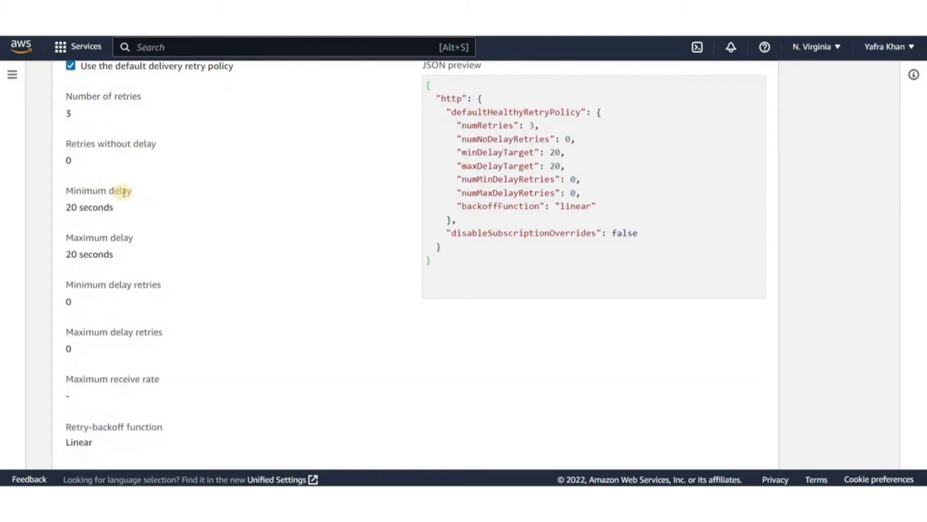
pyautogui.moveTo(122, 280)
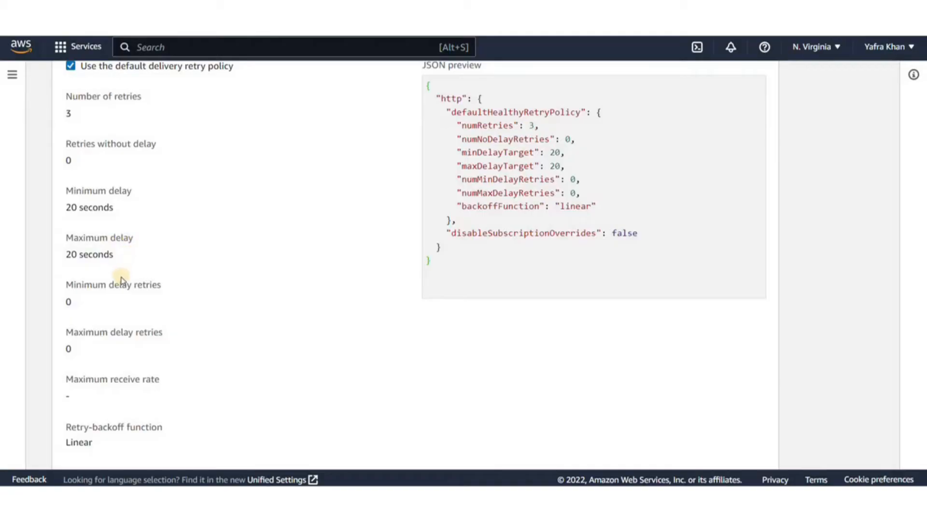
pyautogui.scroll(-3)
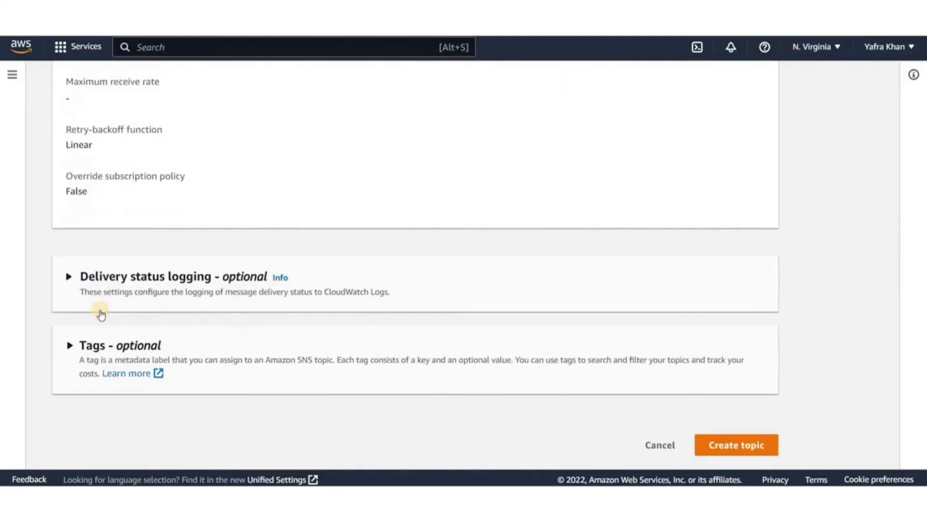
# Review delivery status logging and create the SC-SNS-Demo topic
pyautogui.click(69, 276)
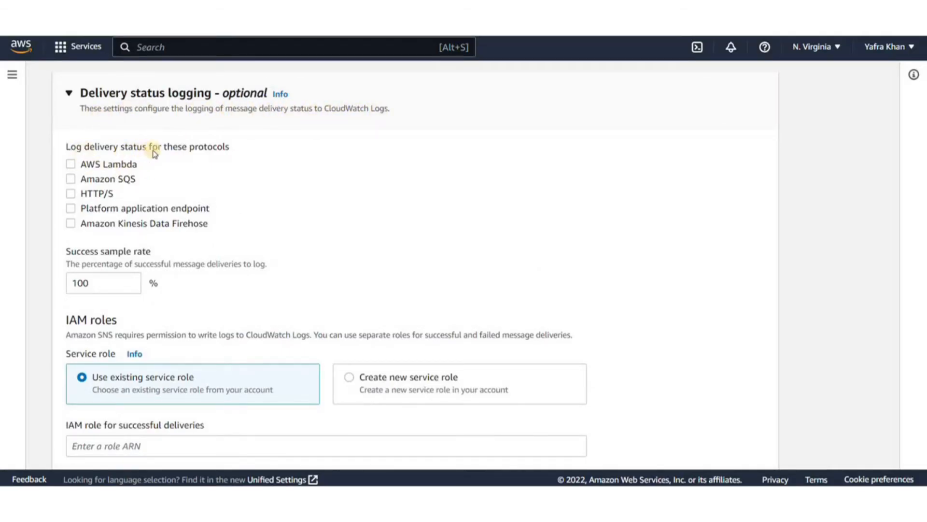
pyautogui.moveTo(84, 204)
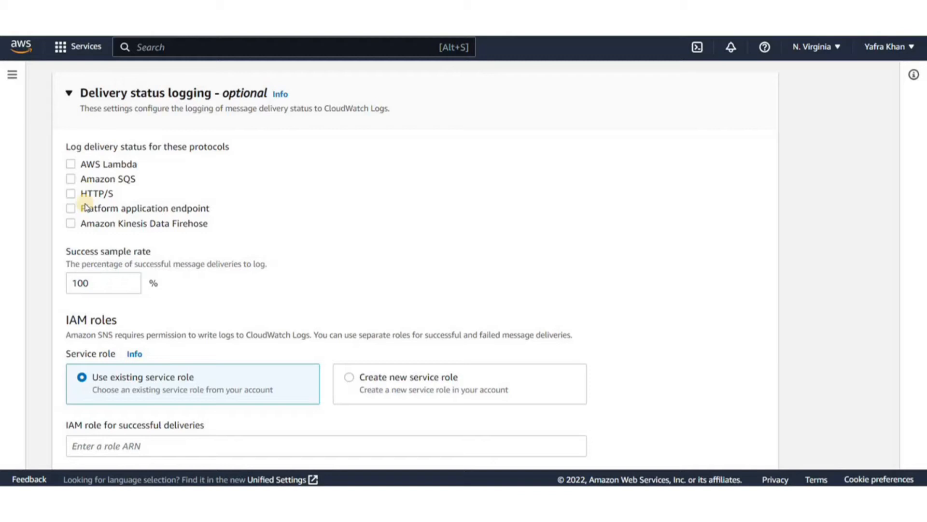
pyautogui.scroll(-3)
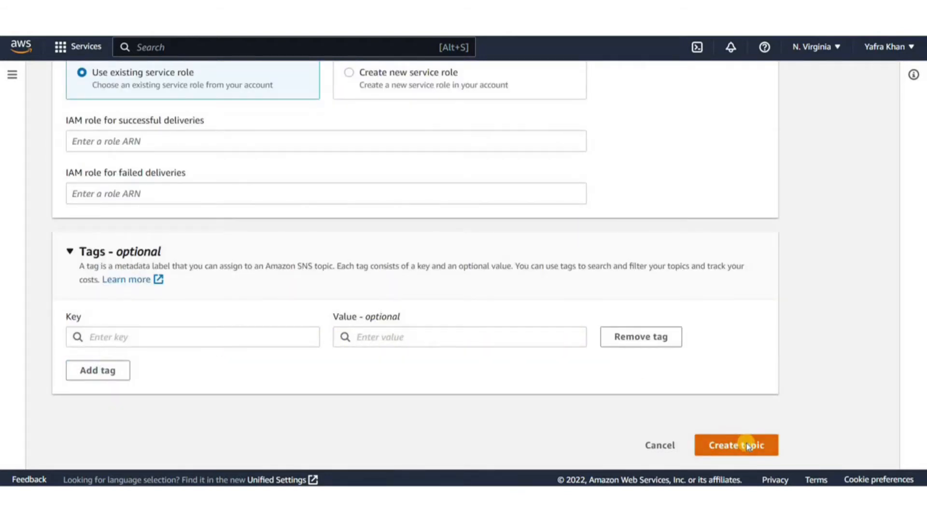
pyautogui.click(736, 444)
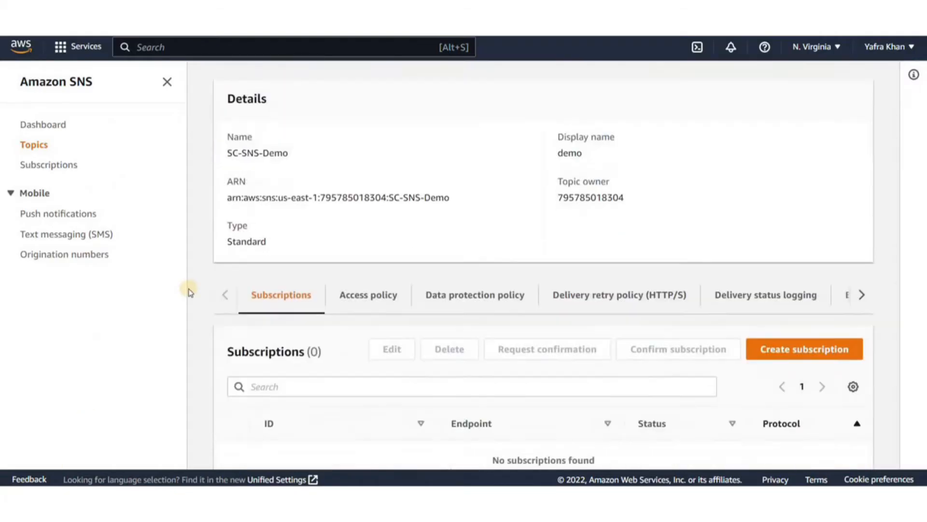
pyautogui.click(618, 295)
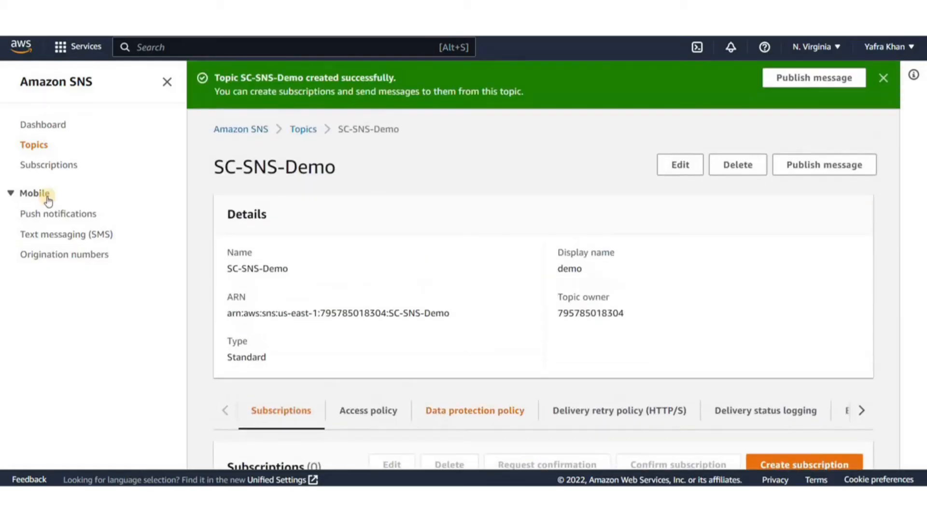
# Start a subscription on the SC-SNS-Demo ARN and list the available protocols
pyautogui.click(805, 464)
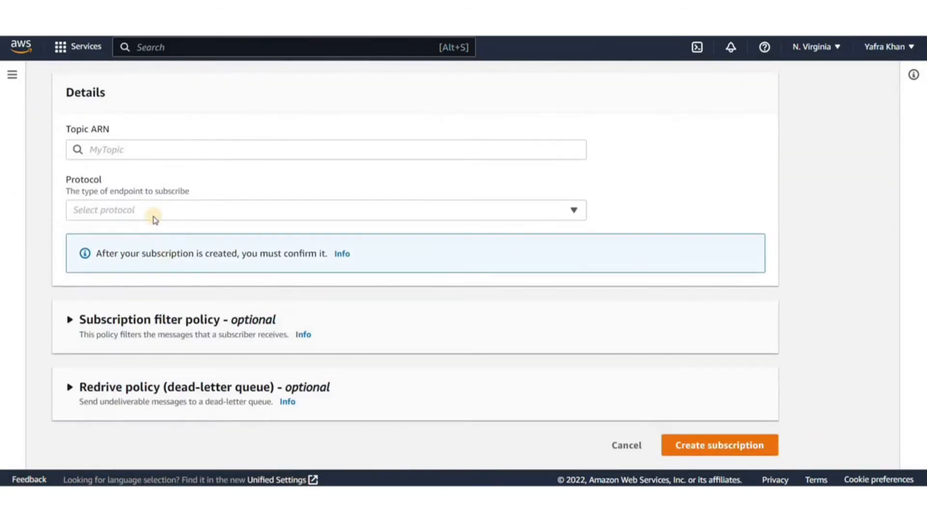
pyautogui.click(326, 149)
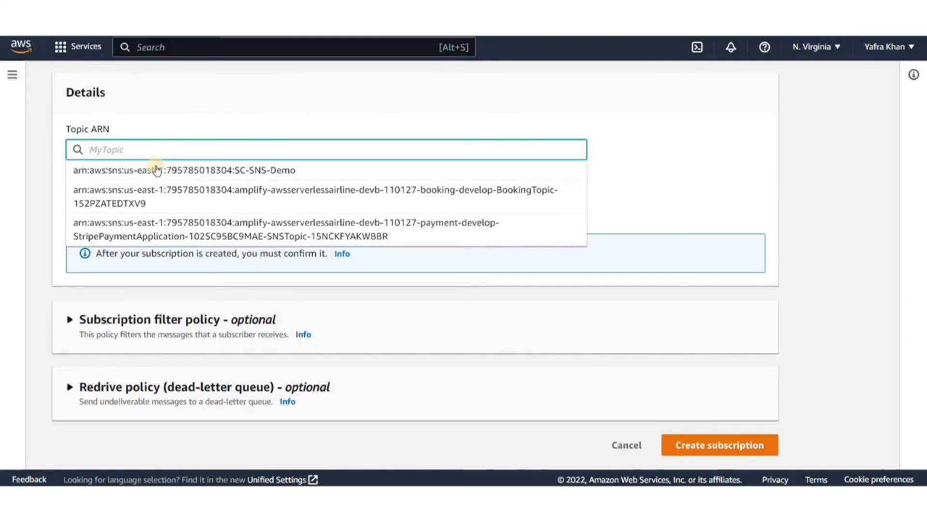
pyautogui.click(183, 170)
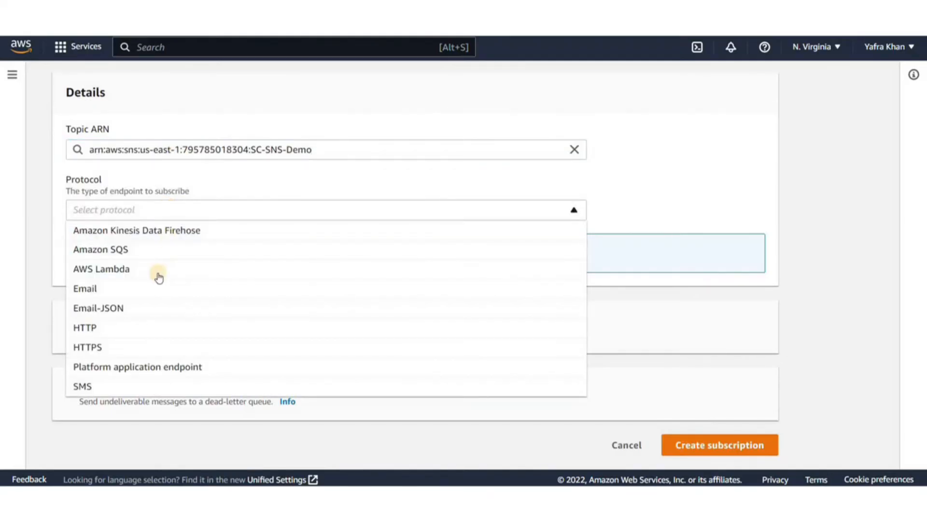
pyautogui.click(101, 268)
pyautogui.write('lamb')
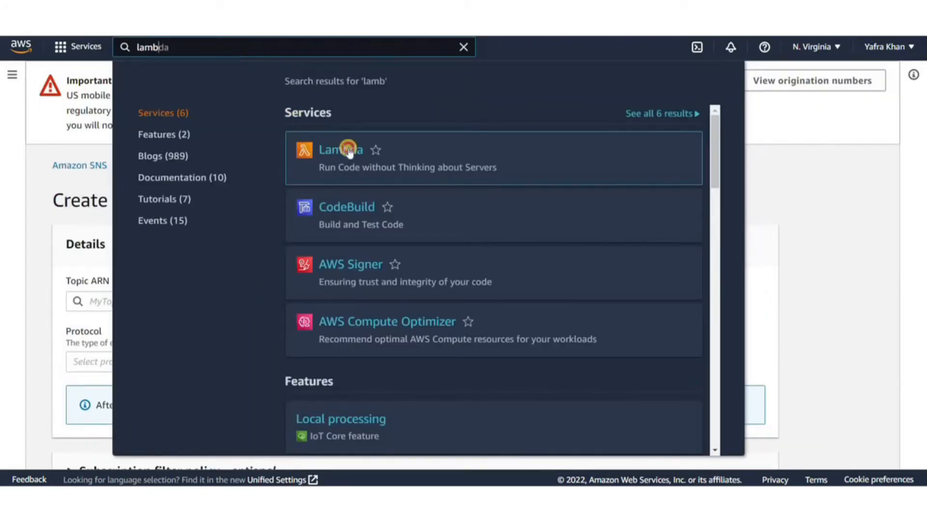
# Begin a new Lambda function named SNS-demo with the Python 3.9 runtime
pyautogui.click(341, 149)
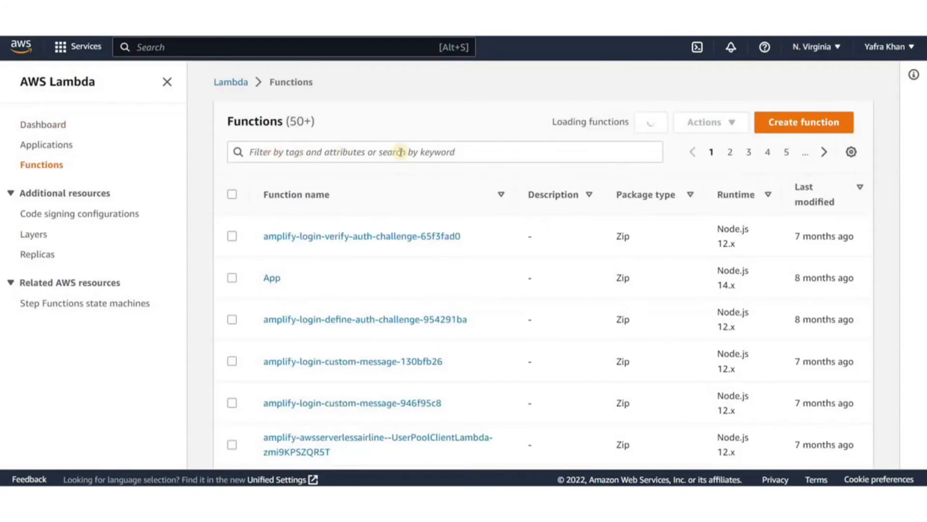
pyautogui.click(803, 123)
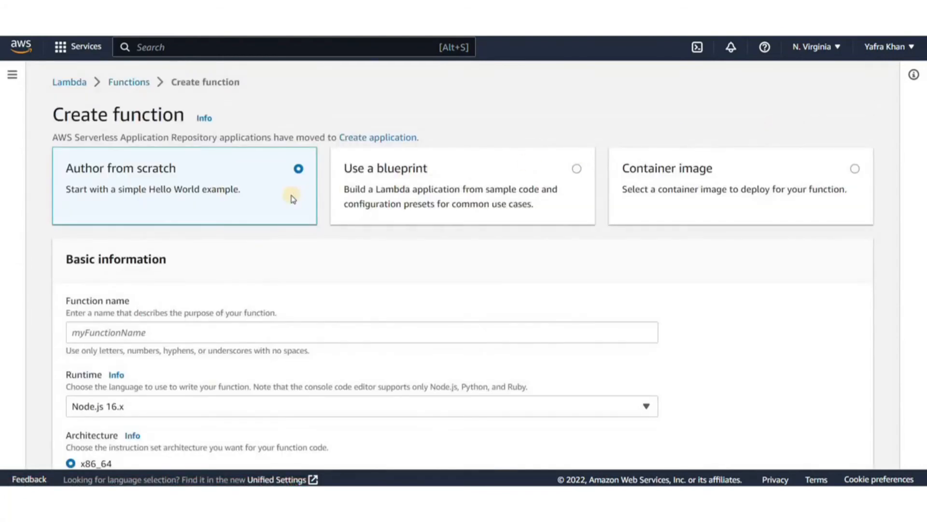
pyautogui.scroll(-3)
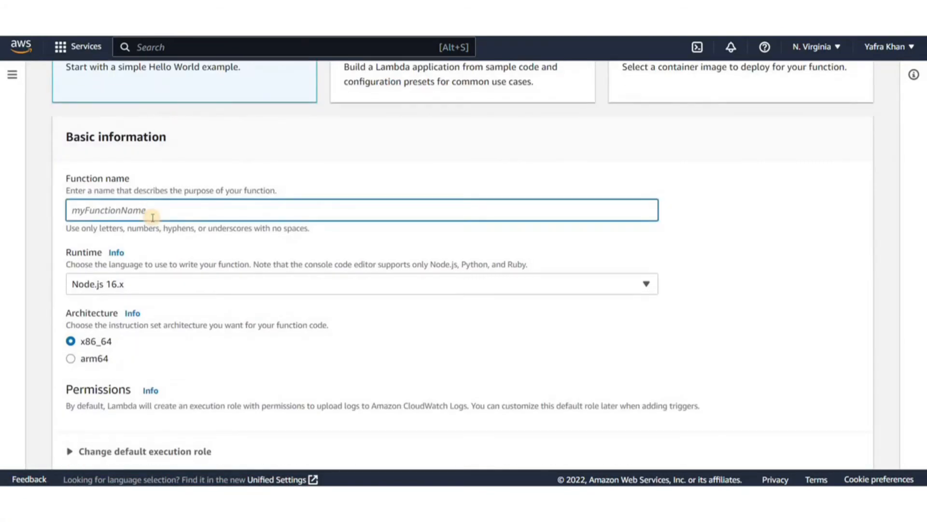
pyautogui.write('SNS-demo')
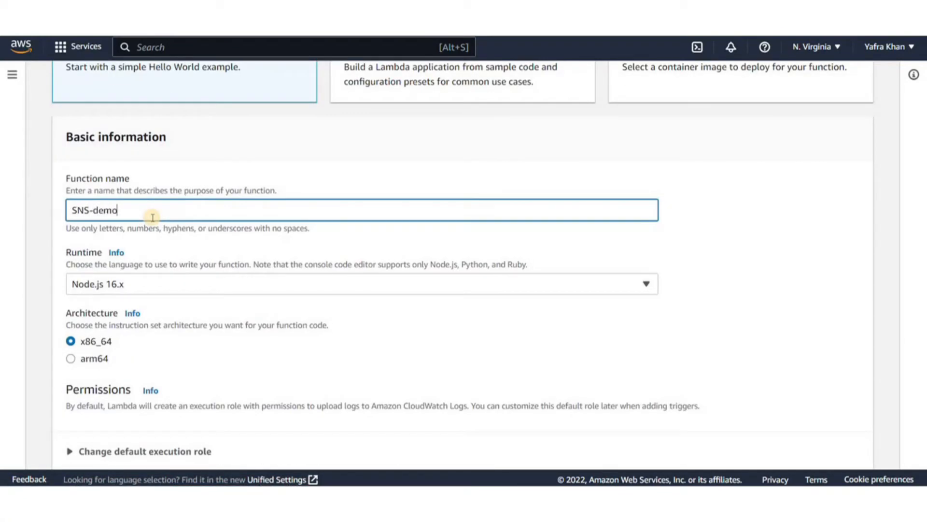
pyautogui.click(361, 283)
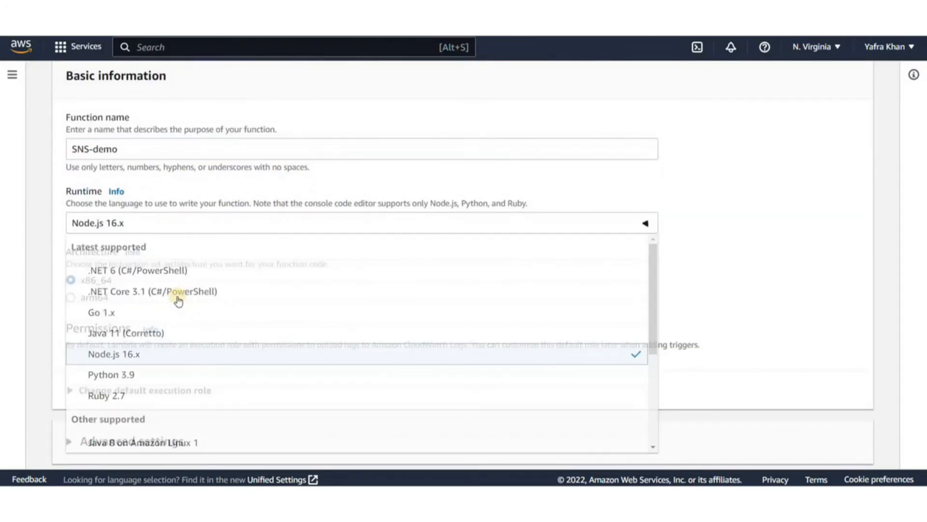
pyautogui.click(110, 374)
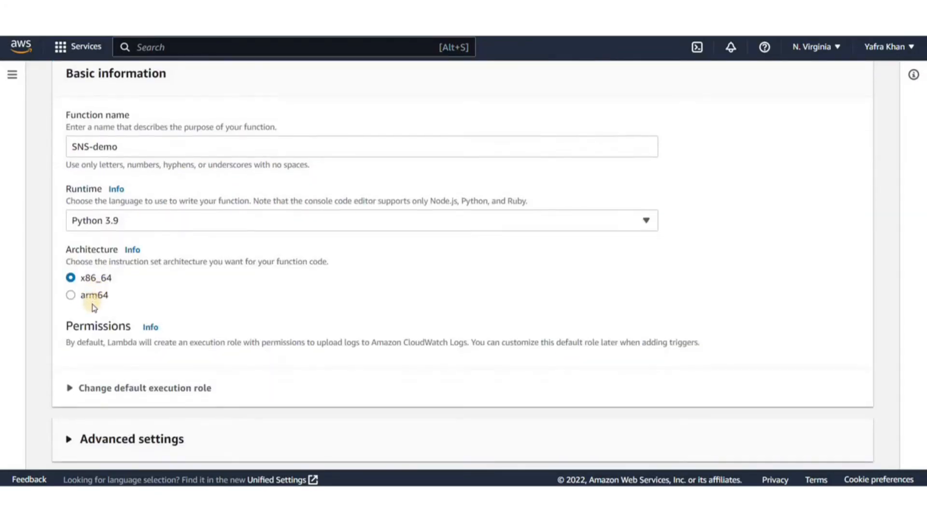
# Keep a new execution role with basic Lambda permissions and submit the function
pyautogui.scroll(-3)
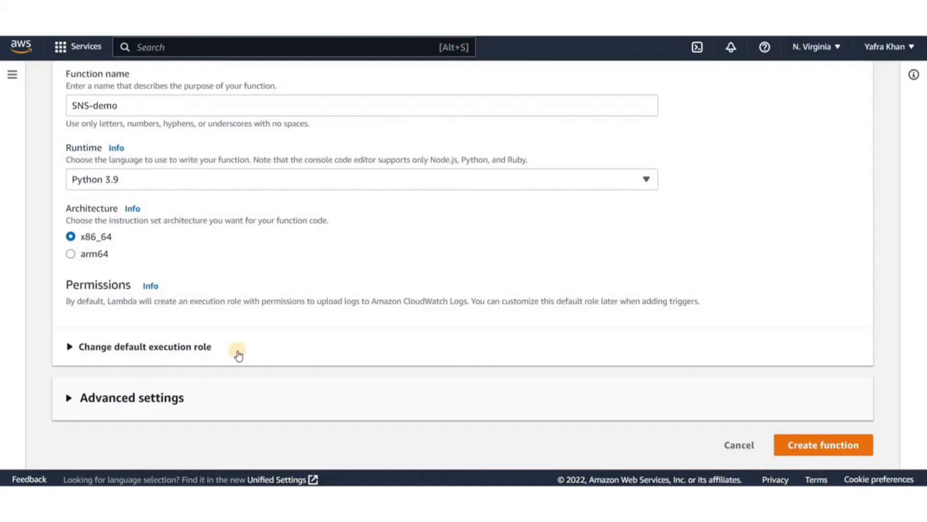
pyautogui.click(145, 346)
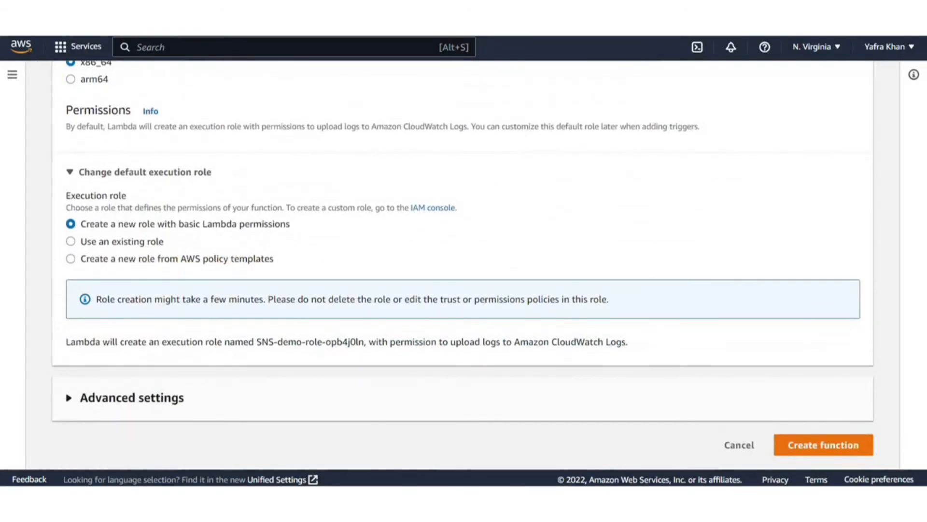
pyautogui.click(824, 445)
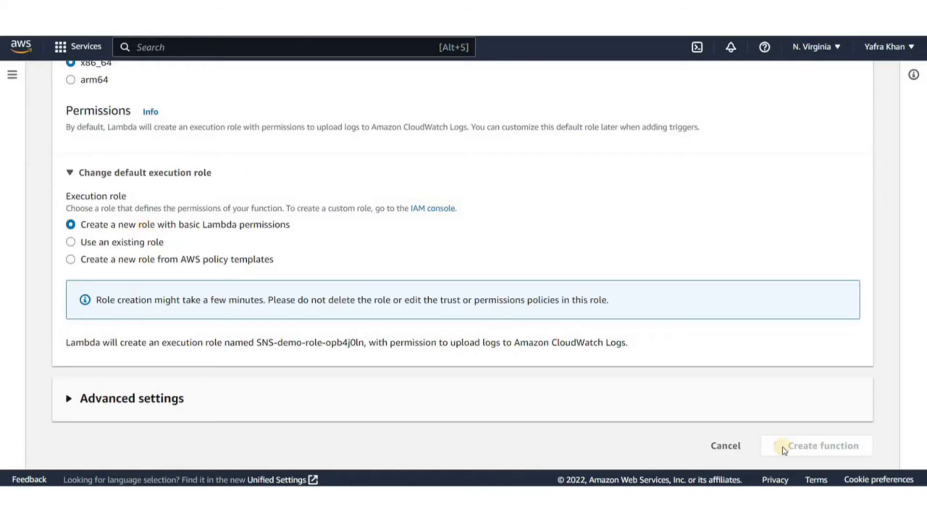
# Create the SNS-demo function and return to the topic subscription form
pyautogui.click(821, 445)
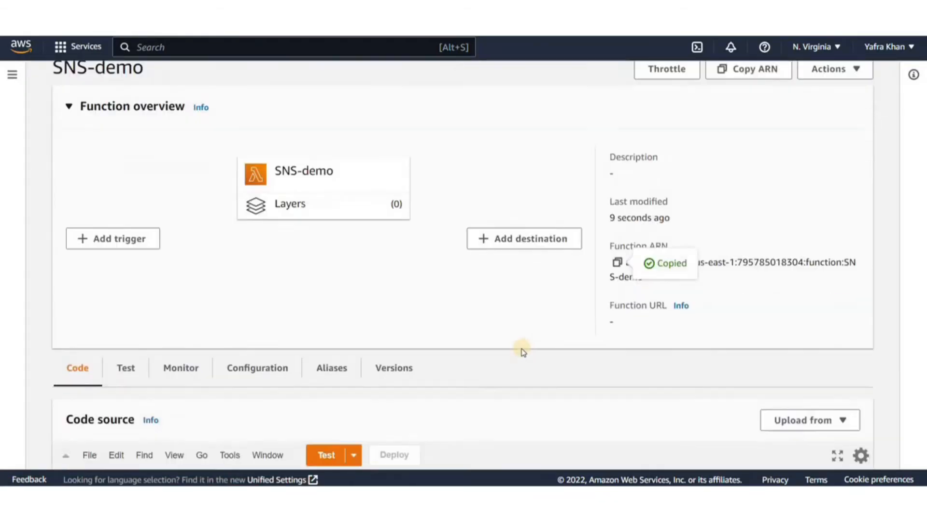
pyautogui.scroll(-3)
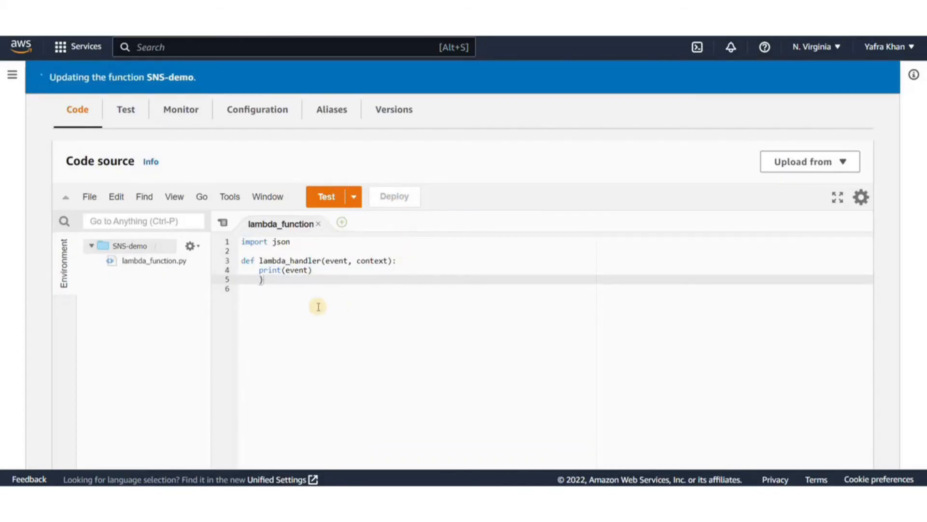
pyautogui.click(393, 196)
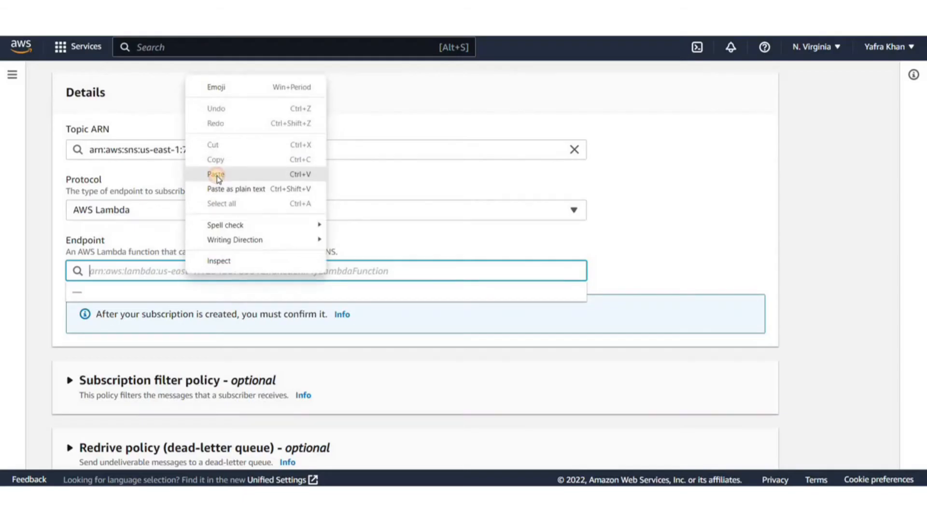
# Paste the SNS-demo Lambda ARN as the endpoint, leaving filter and redrive policies disabled
pyautogui.click(216, 174)
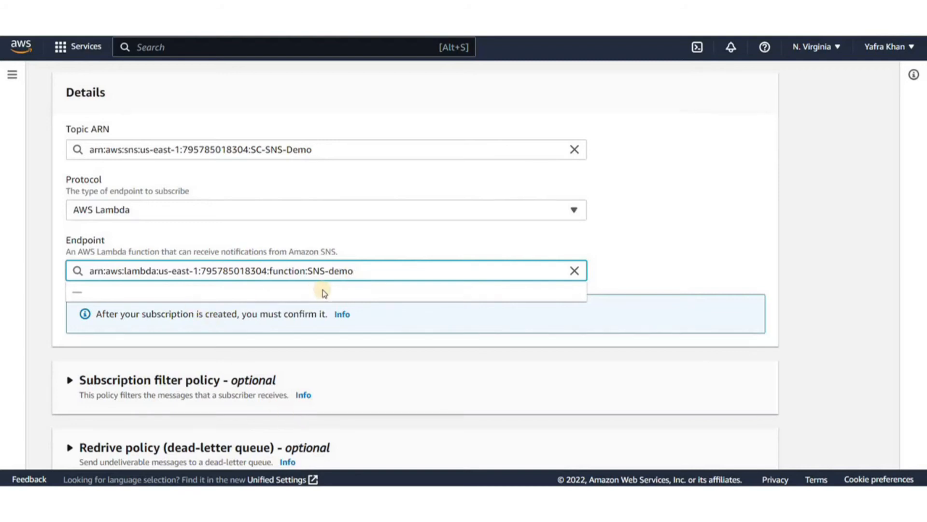
pyautogui.scroll(-3)
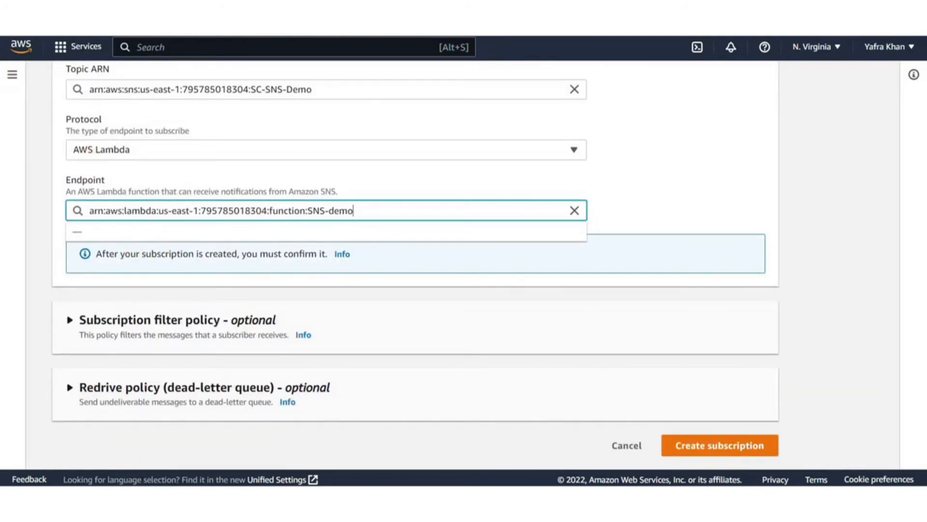
pyautogui.moveTo(284, 282)
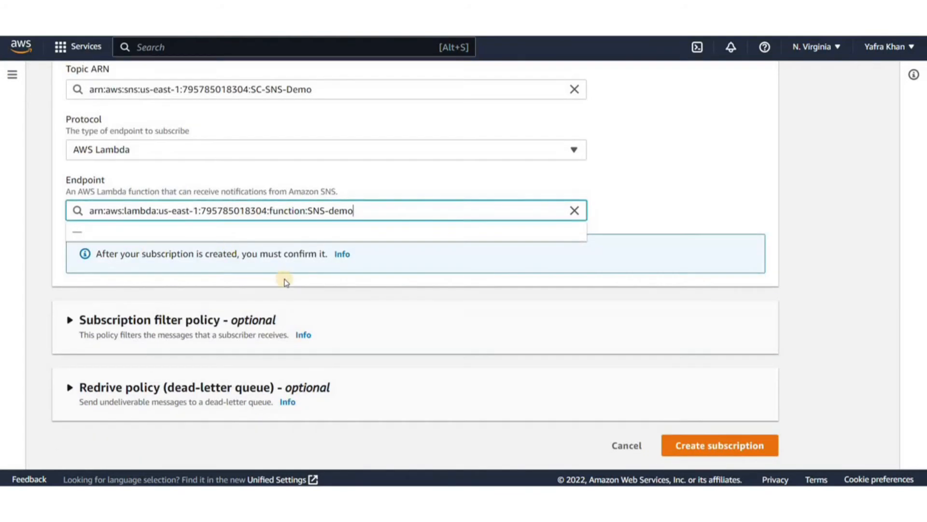
pyautogui.click(69, 319)
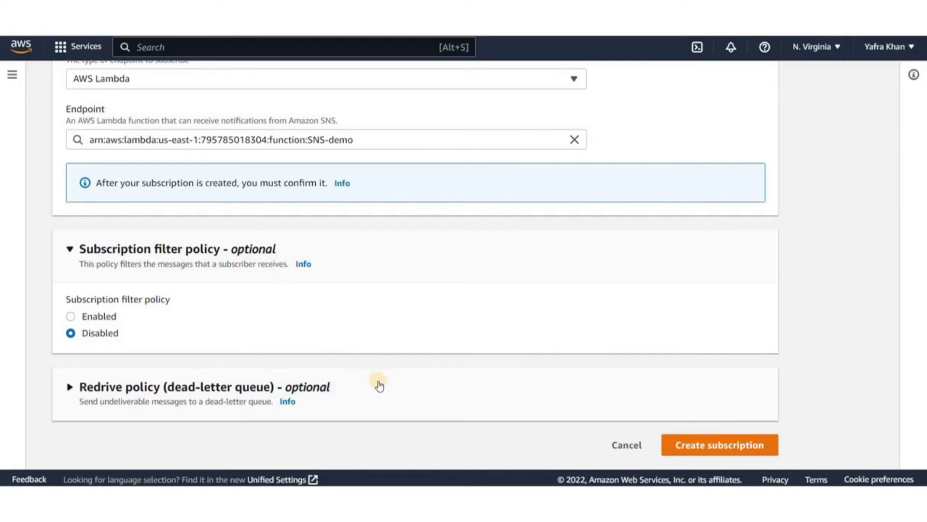
pyautogui.click(70, 387)
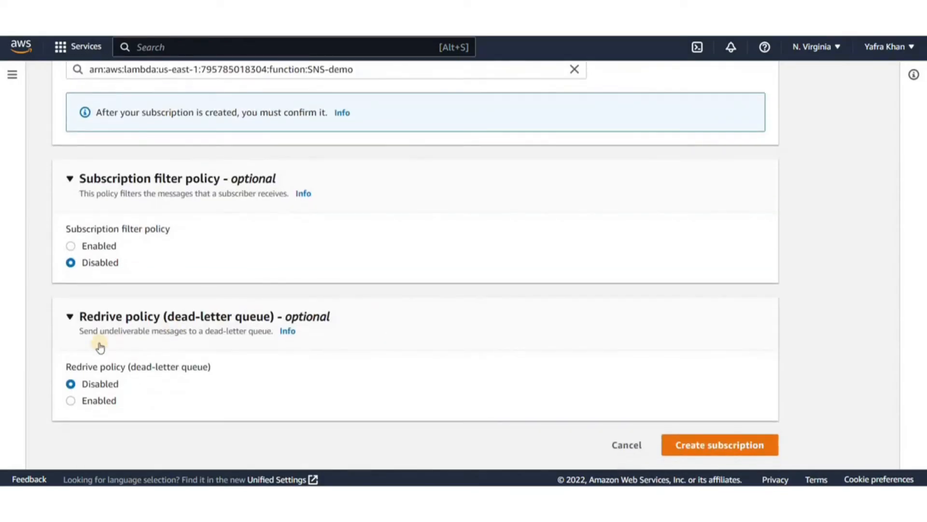
pyautogui.moveTo(136, 381)
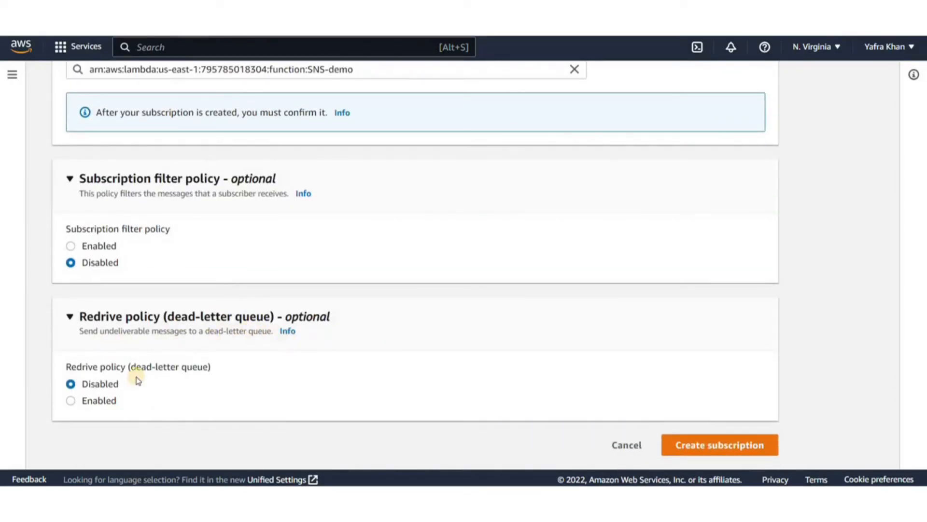
pyautogui.moveTo(248, 411)
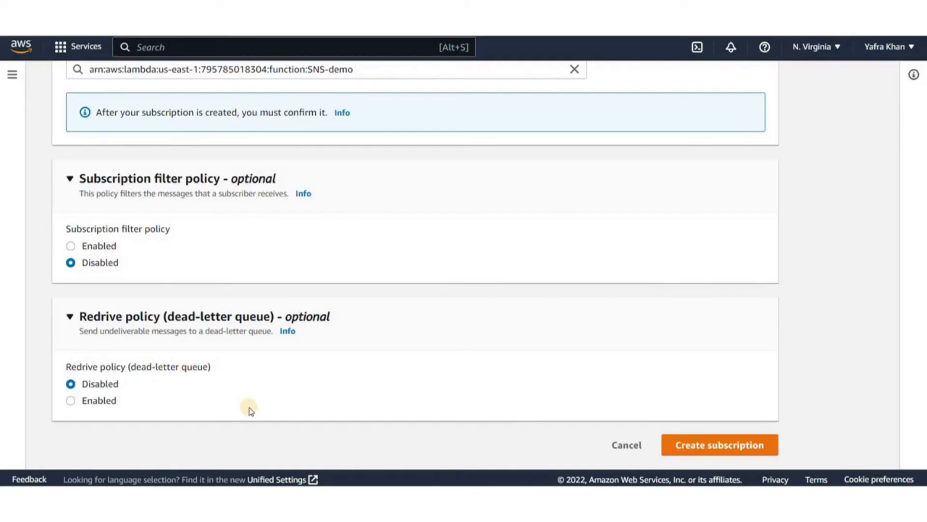
pyautogui.moveTo(290, 412)
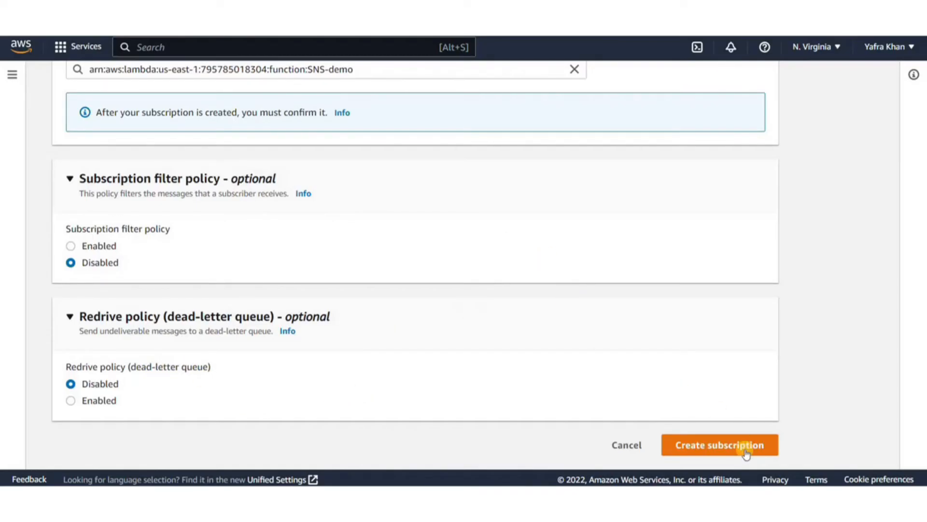
# Create the Lambda subscription, see it Confirmed, and return to the topics list
pyautogui.click(719, 444)
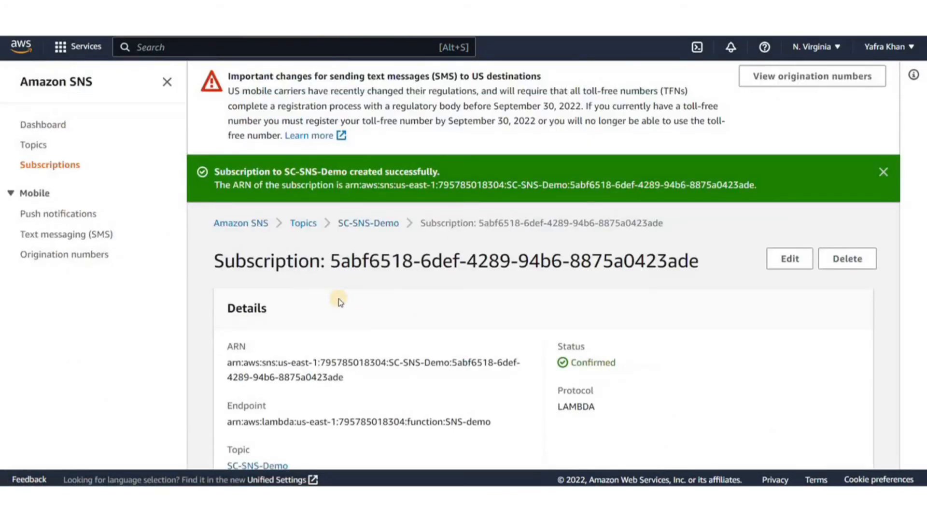
pyautogui.moveTo(210, 144)
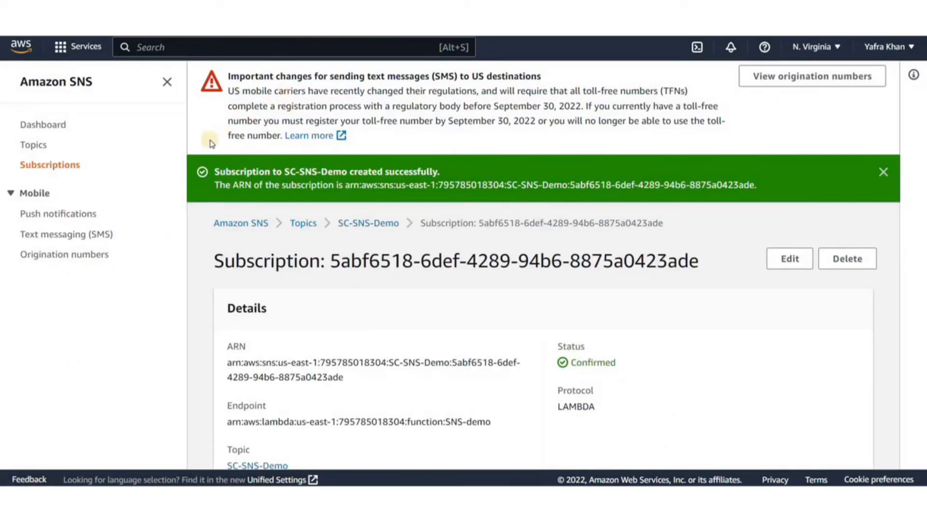
pyautogui.moveTo(367, 293)
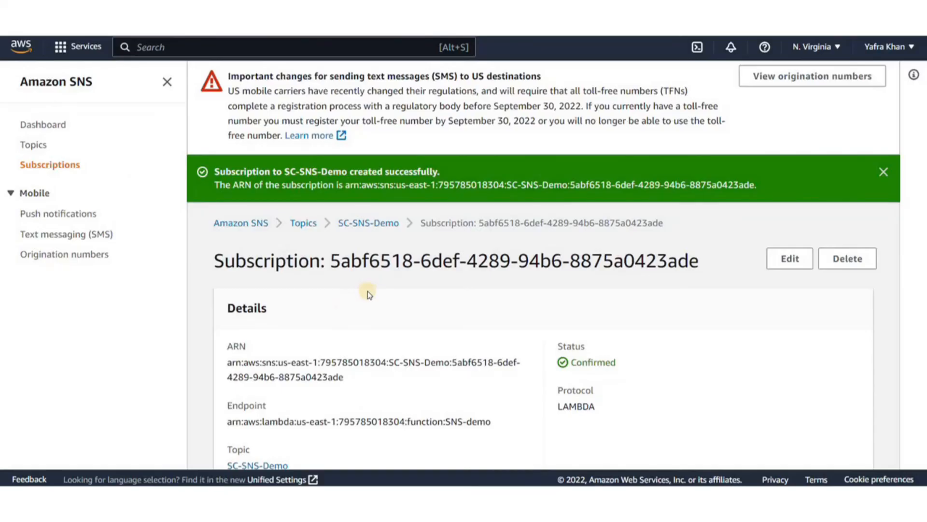
pyautogui.scroll(-3)
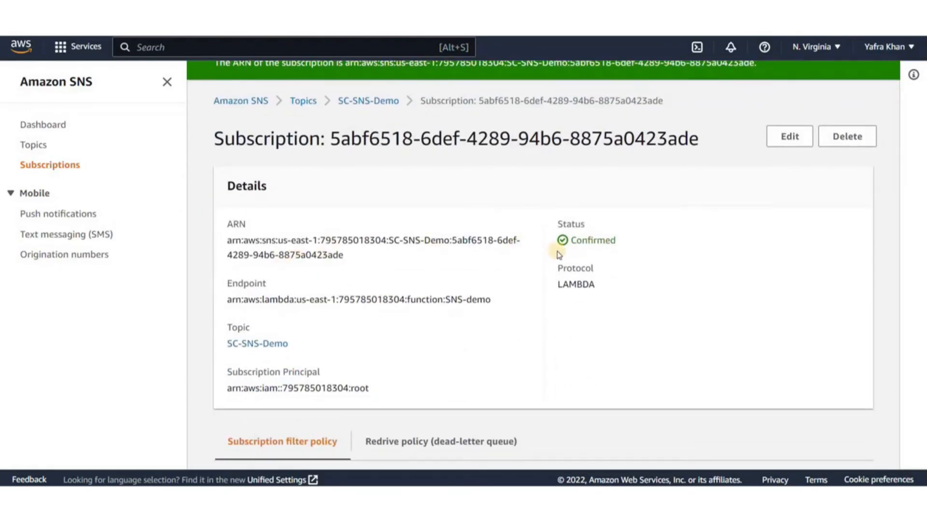
pyautogui.scroll(-3)
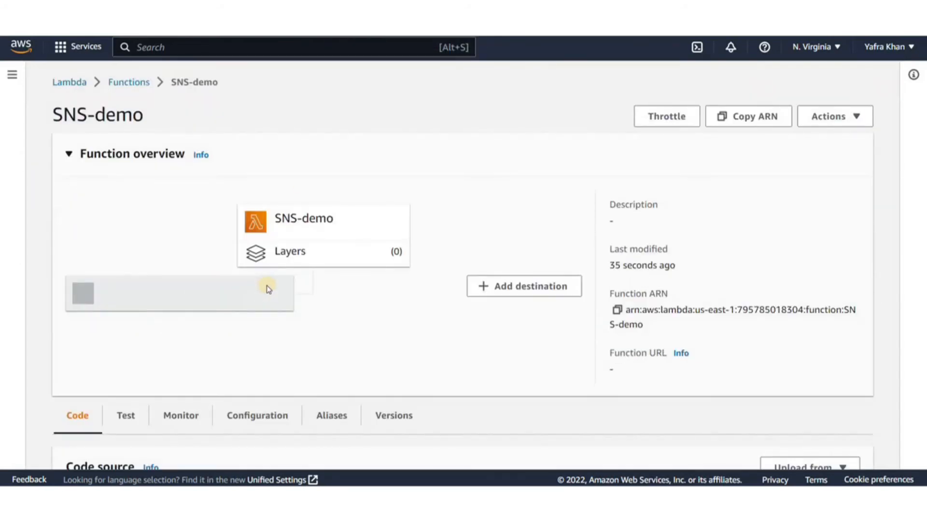
pyautogui.scroll(-3)
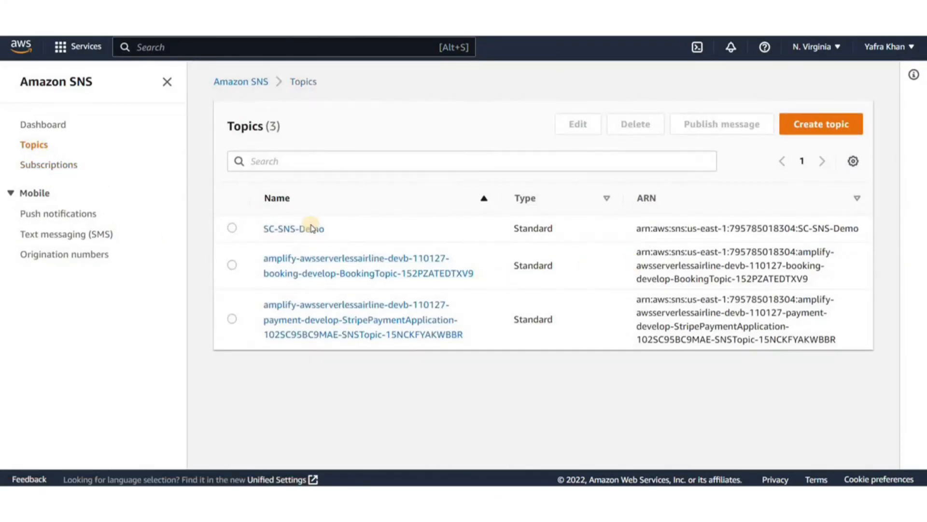
# Publish a message with subject demo-test and a Hello JSON body to SC-SNS-Demo
pyautogui.click(294, 228)
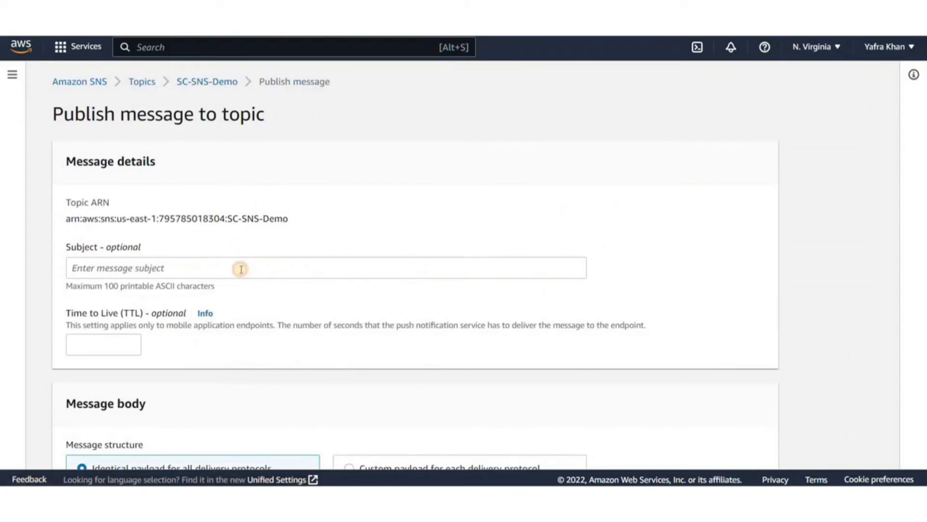
pyautogui.write('demo-test')
pyautogui.write('"data":"Hello "')
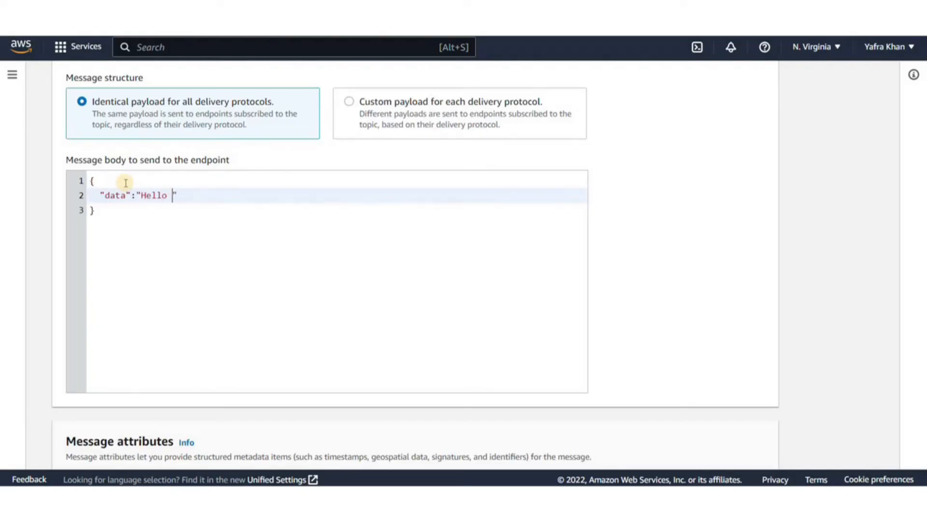
pyautogui.scroll(-3)
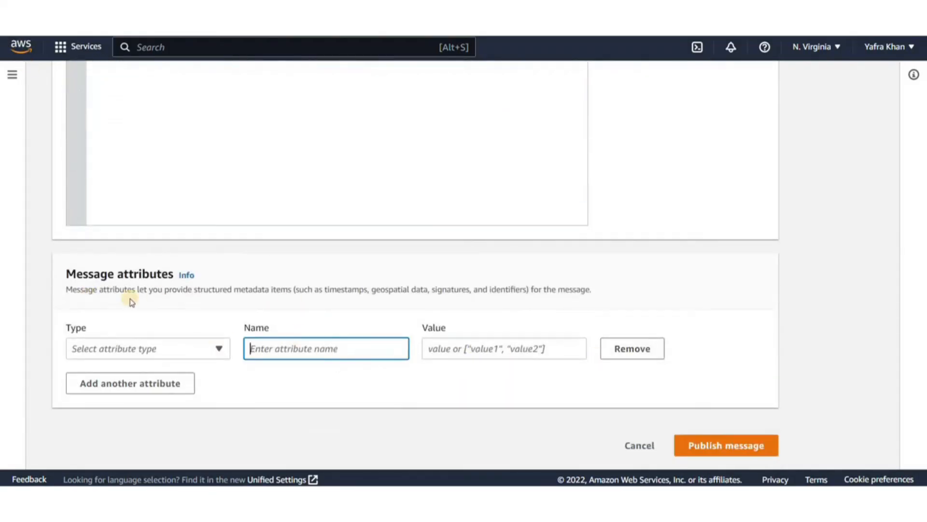
pyautogui.click(725, 444)
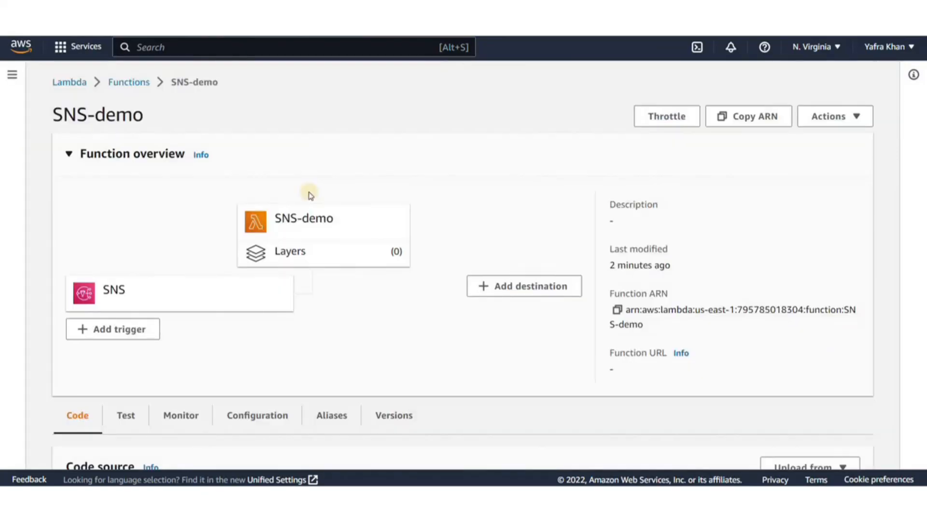
# View SNS-demo's Monitor metrics showing an invocation, then its CloudWatch log group with two streams
pyautogui.click(181, 414)
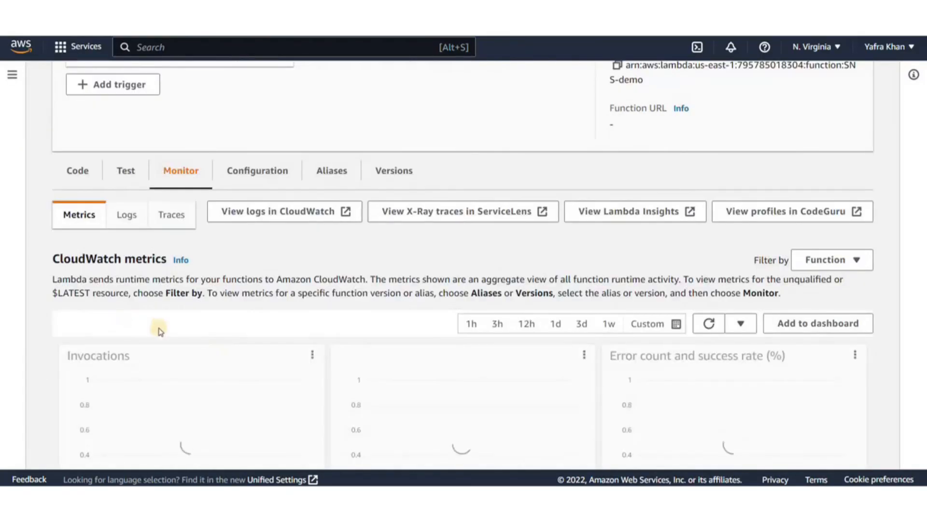
pyautogui.scroll(-3)
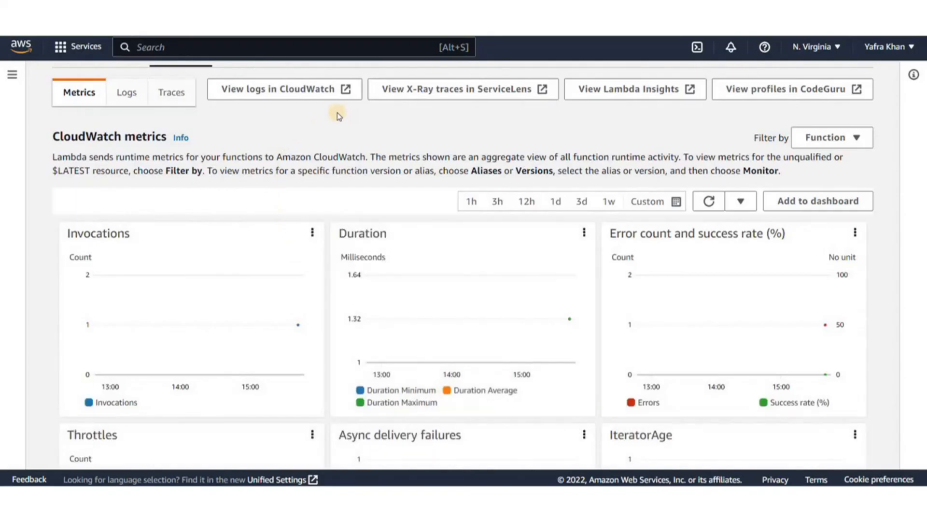
pyautogui.click(278, 89)
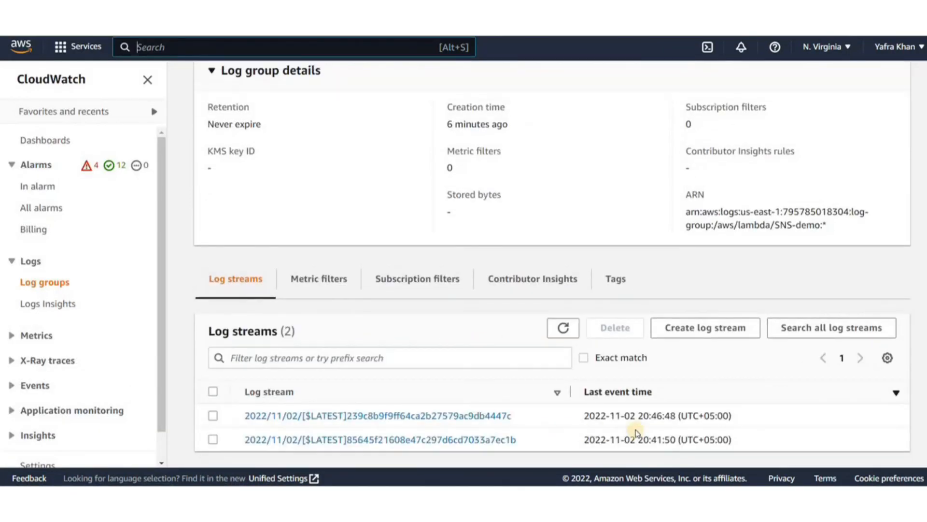
# View the CloudWatch Lambda dashboard with invocation, duration, error and throttle charts for SNS-demo
pyautogui.click(380, 415)
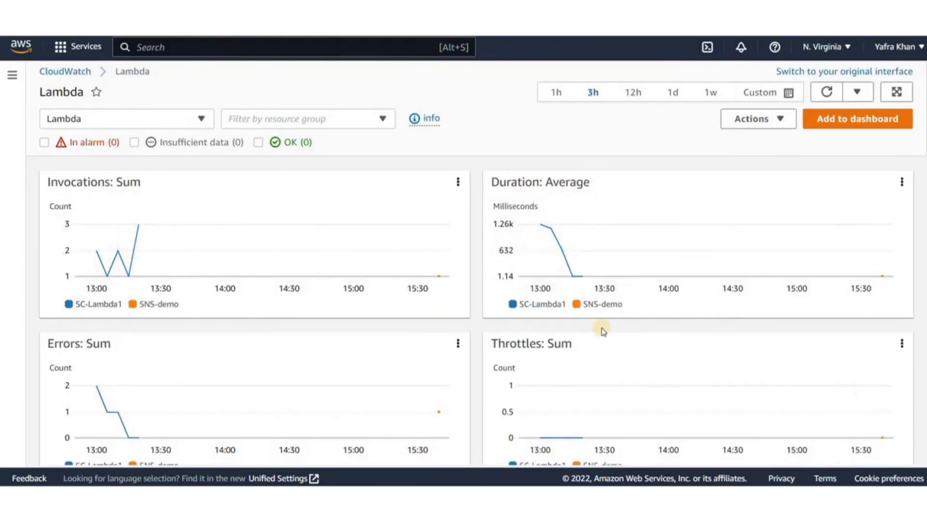
pyautogui.moveTo(283, 185)
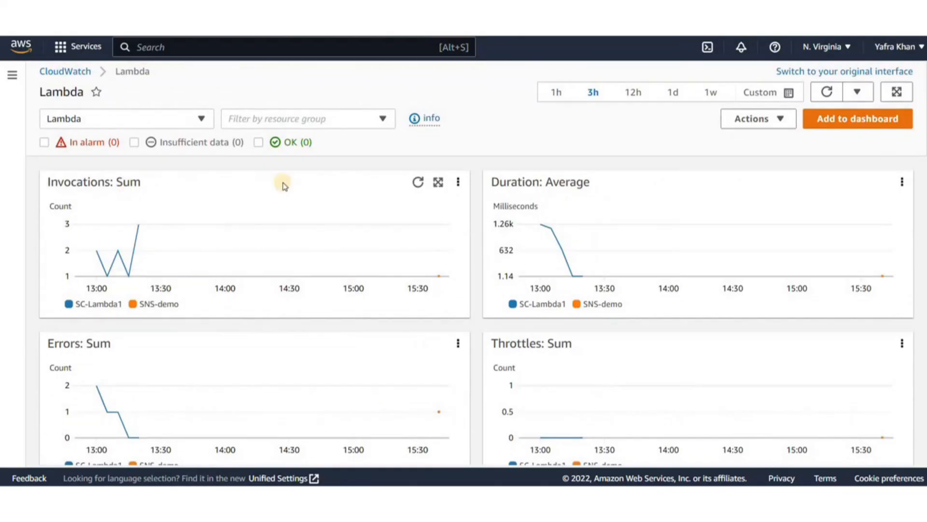